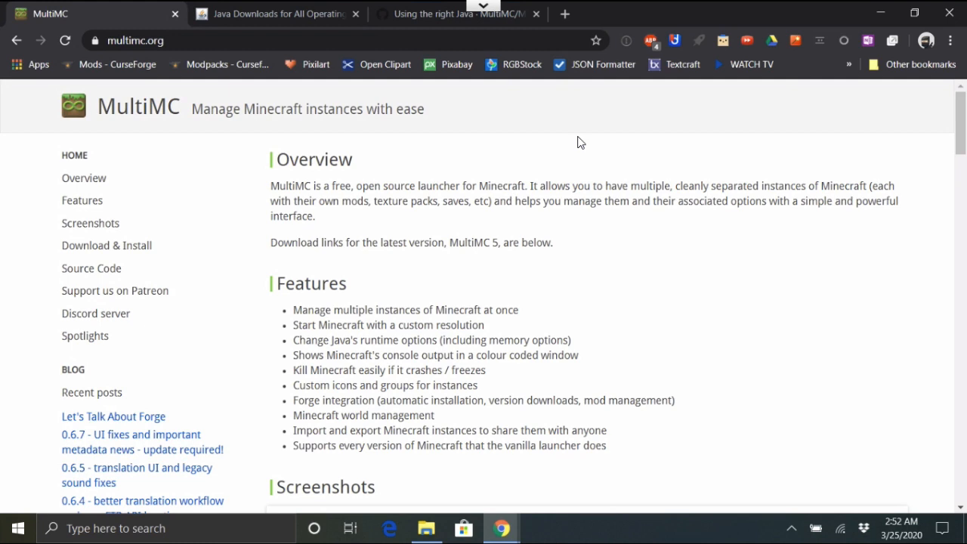
mouse_move(229, 157)
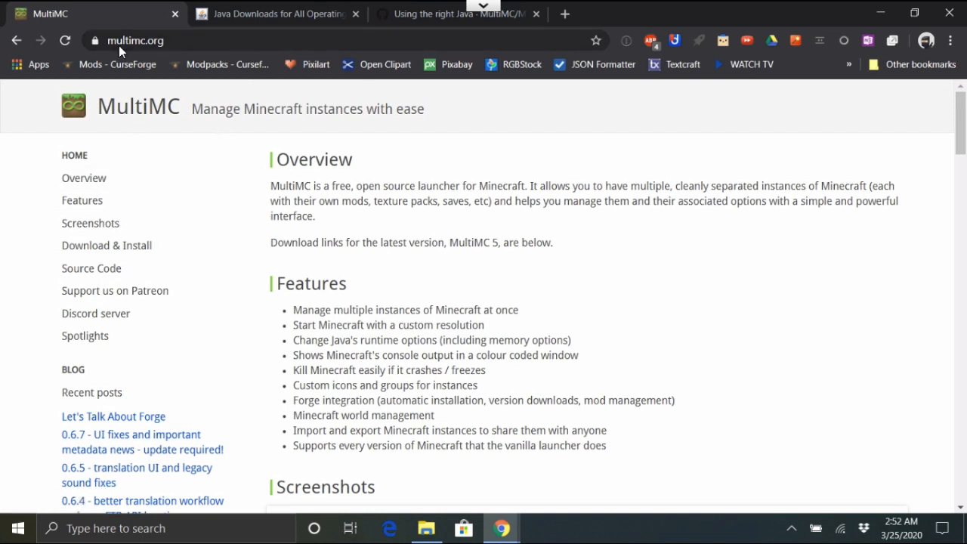
mouse_move(169, 226)
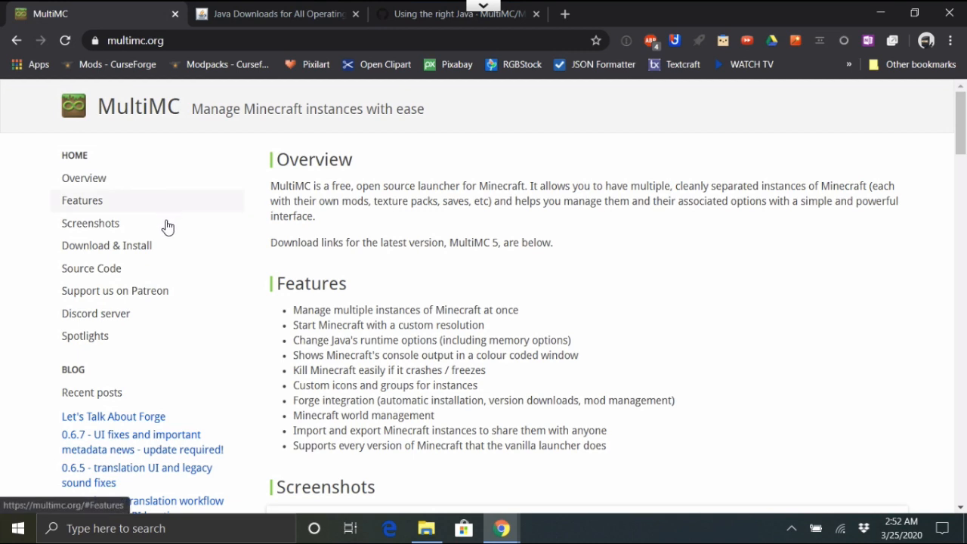
mouse_move(109, 245)
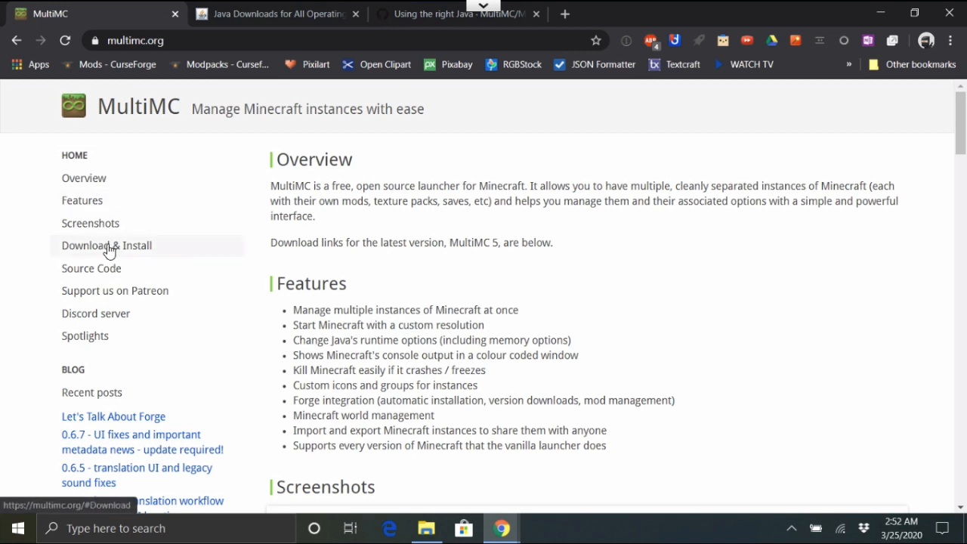
Download the Windows MultiMC build (mmc-stable-win32.zip) from the Download & Install section.
click(106, 245)
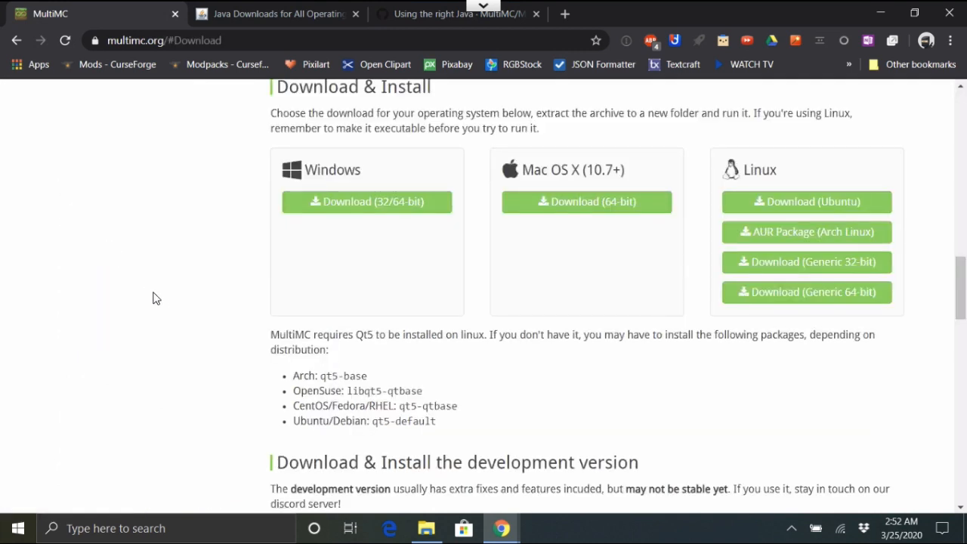
mouse_move(365, 174)
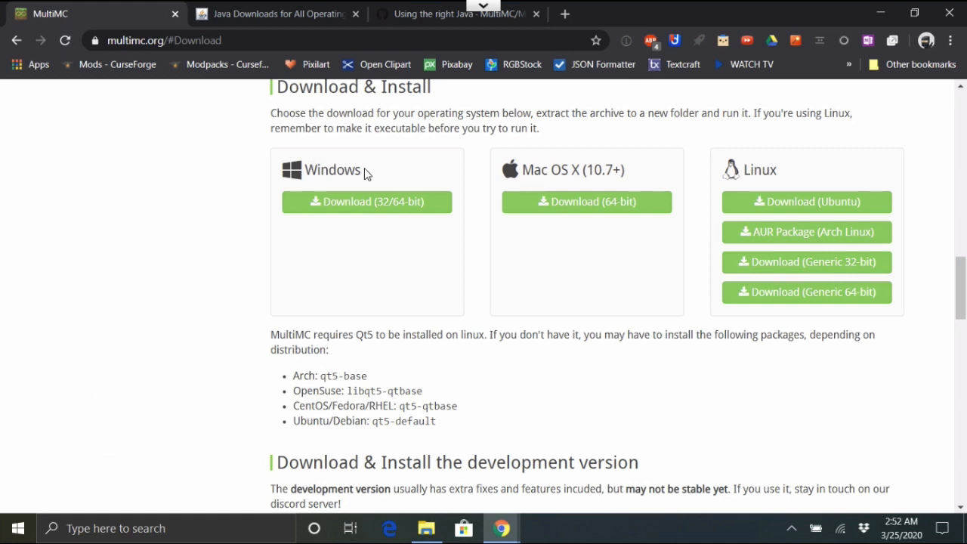
mouse_move(393, 211)
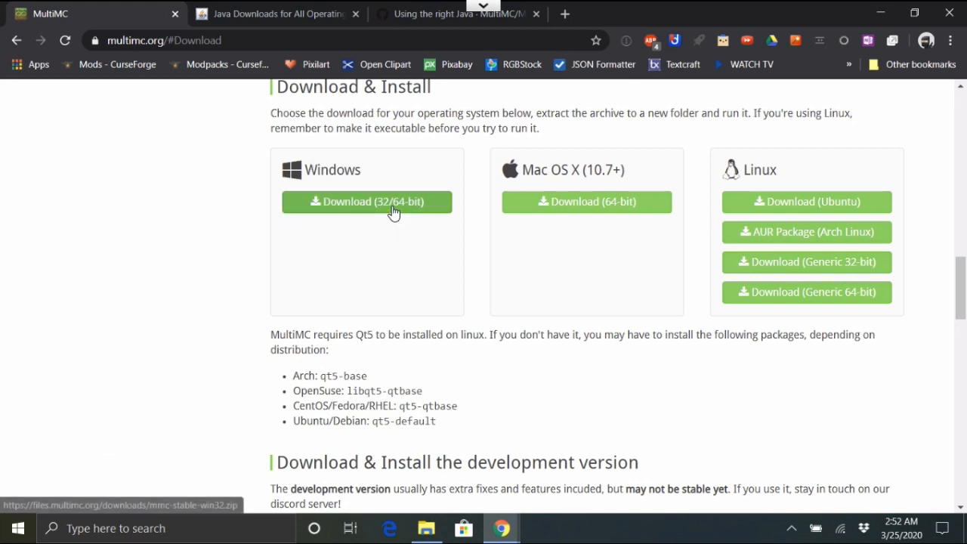
click(367, 202)
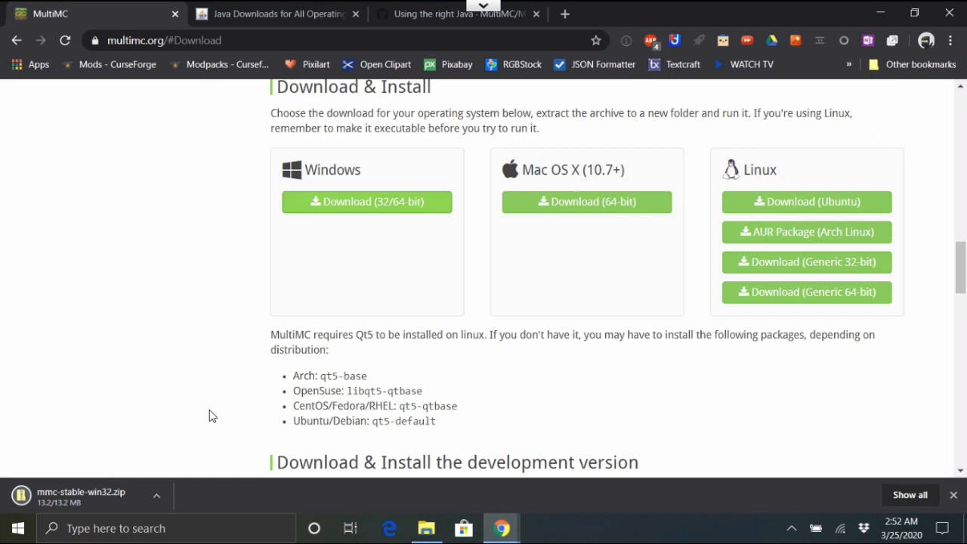
mouse_move(115, 502)
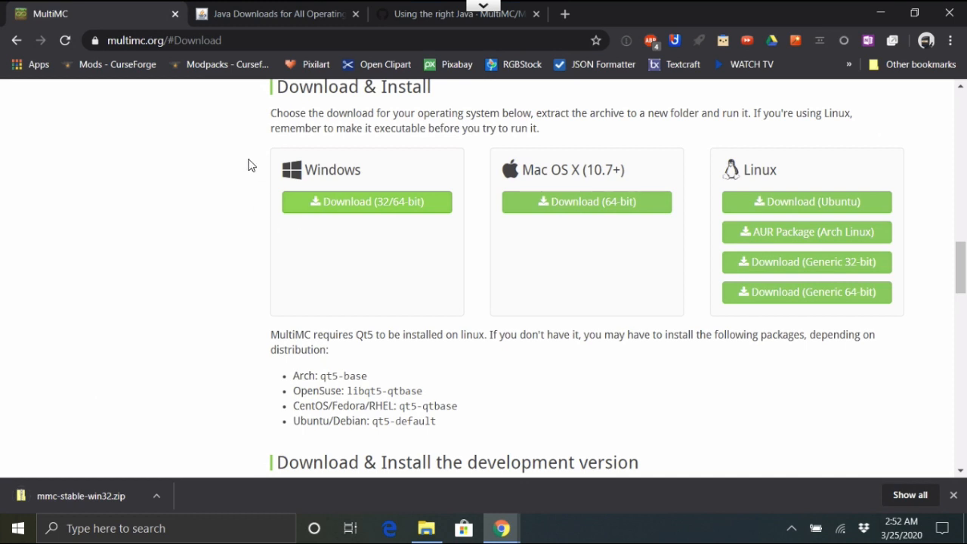
Switch to the Java.com manual download page listing Windows Online, Offline and 64-bit installers.
click(272, 14)
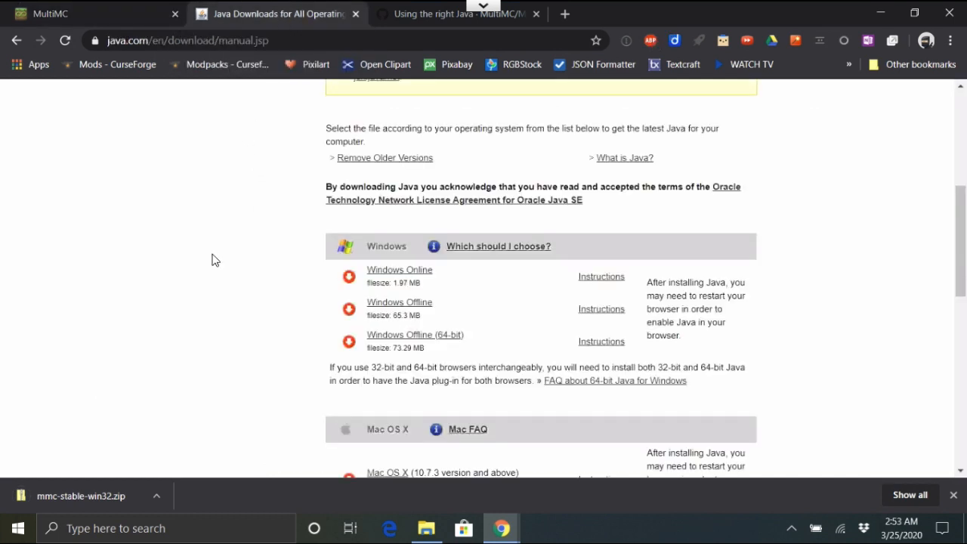
mouse_move(183, 63)
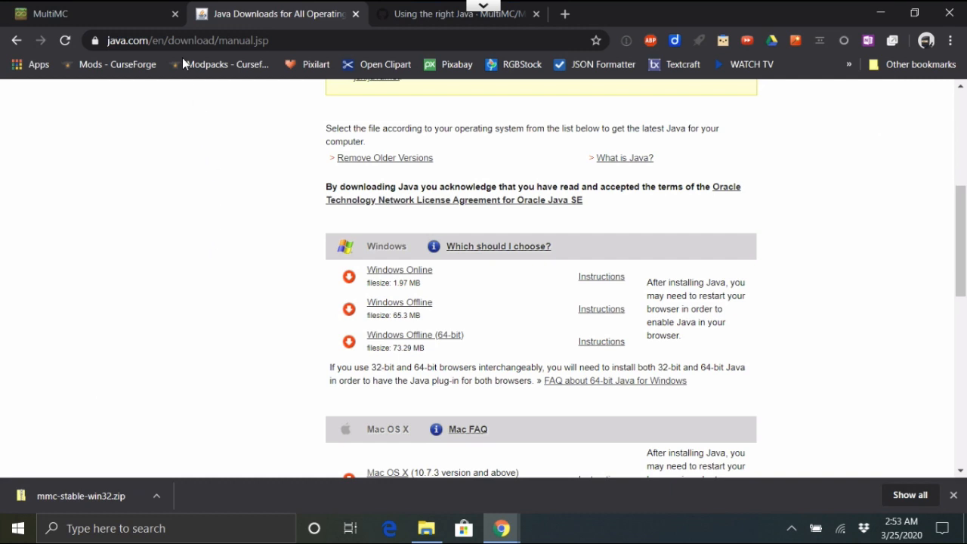
mouse_move(207, 155)
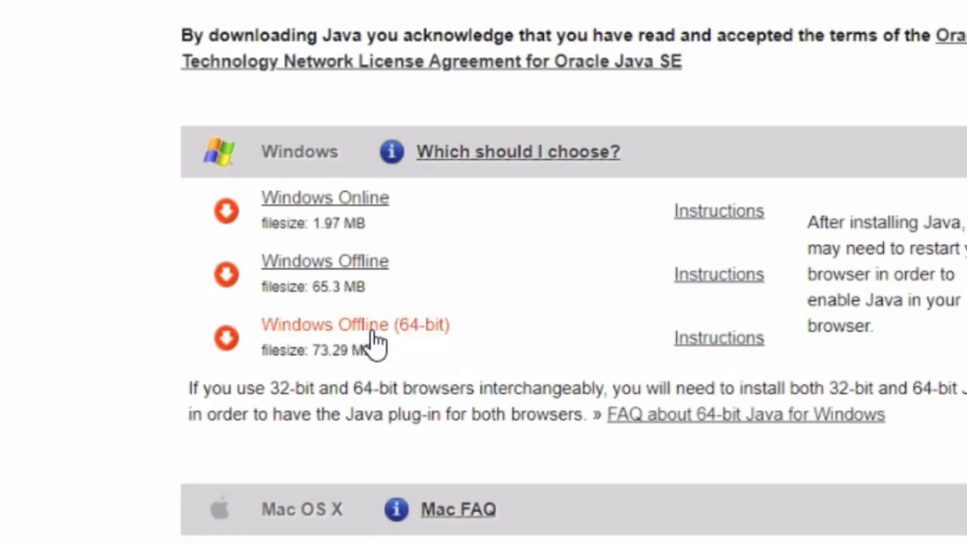
mouse_move(367, 337)
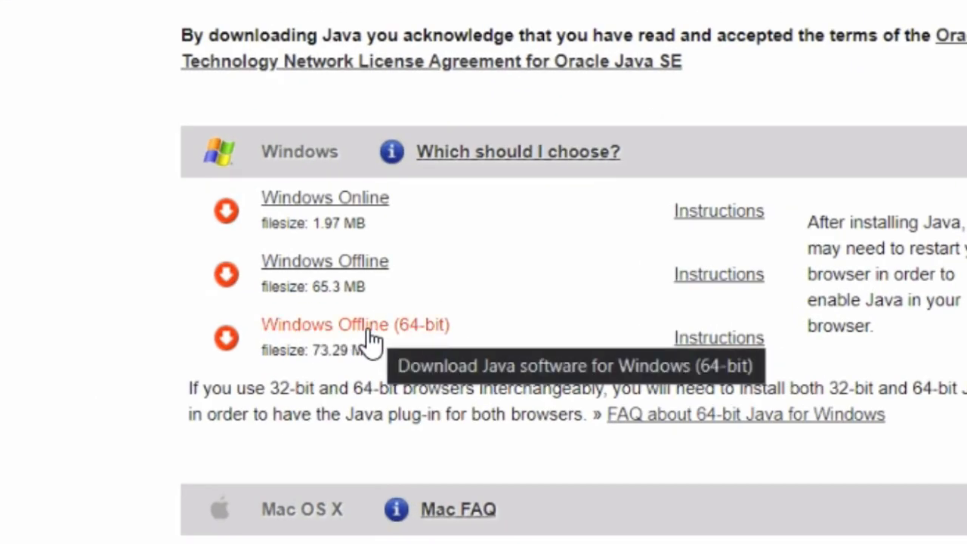
mouse_move(309, 336)
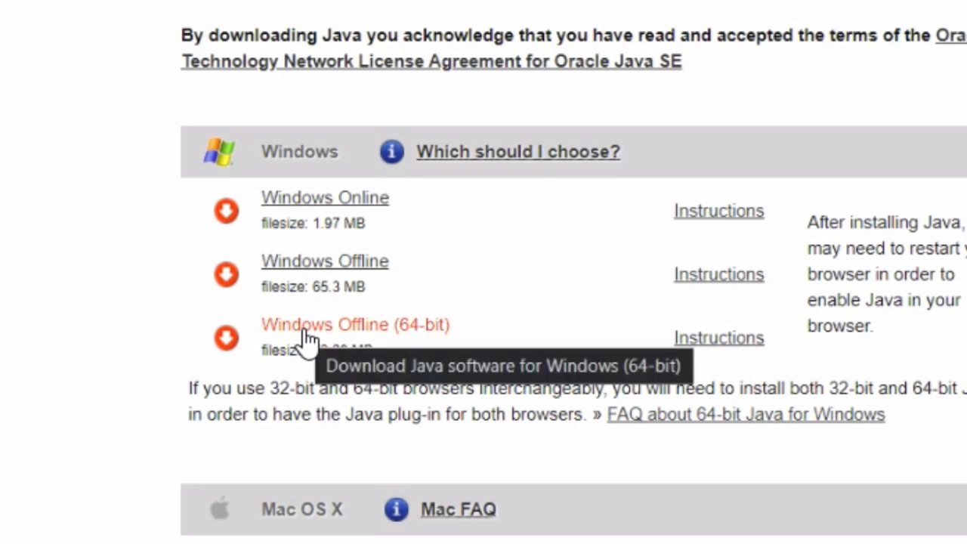
mouse_move(168, 232)
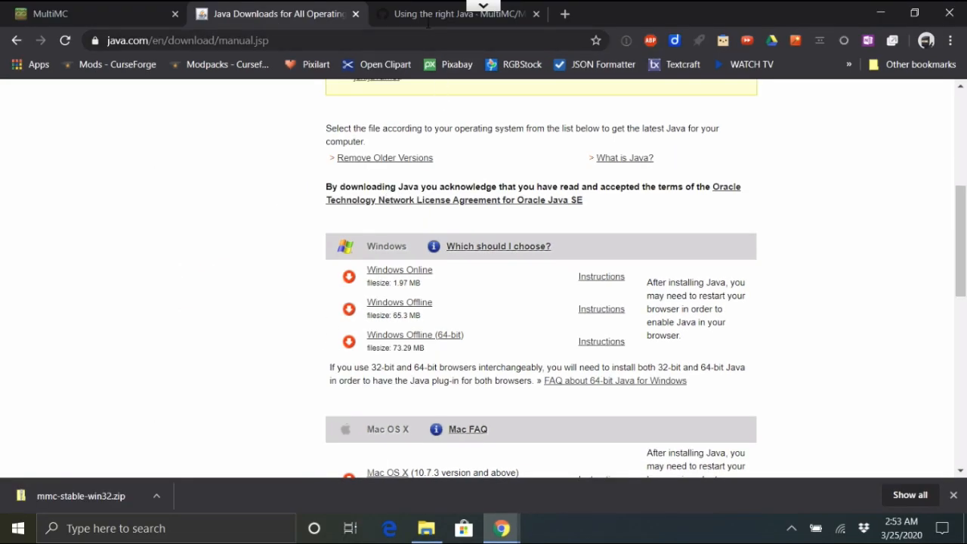
Read the GitHub 'Using the right Java' guide while the 64-bit Java installer downloads.
click(453, 14)
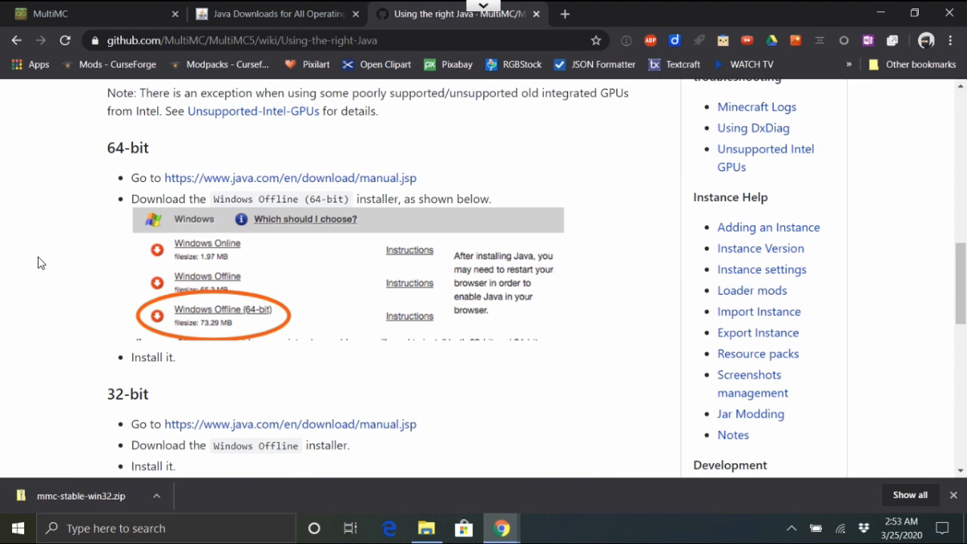
scroll(up, 3)
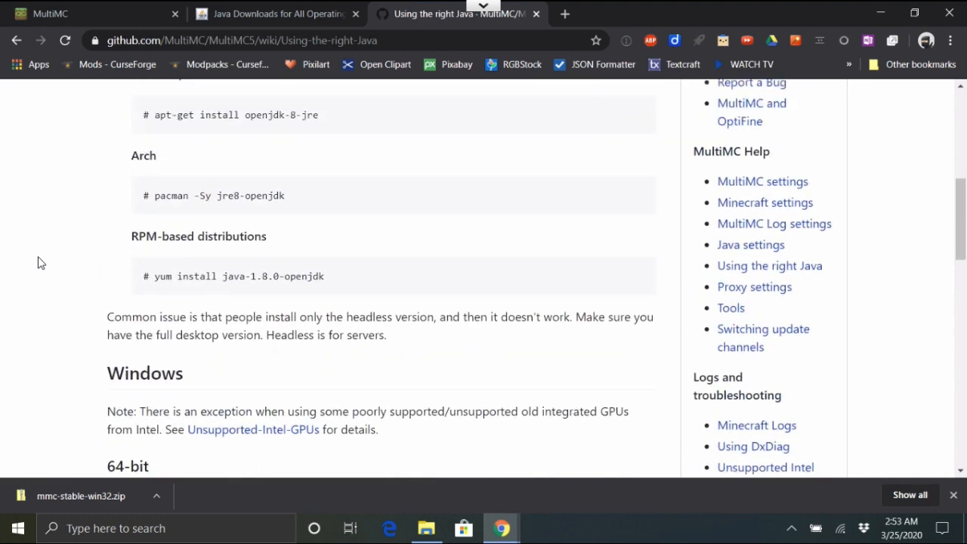
scroll(up, 3)
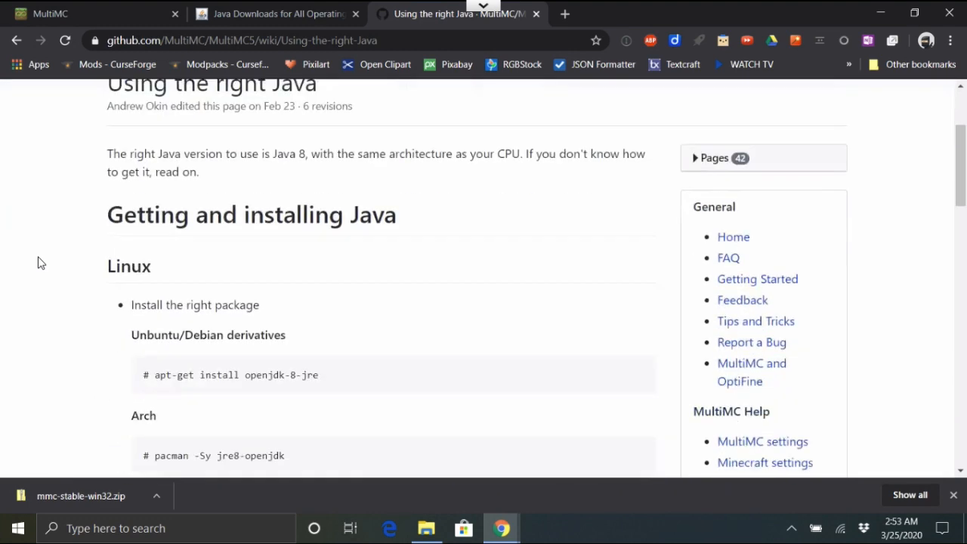
scroll(down, 3)
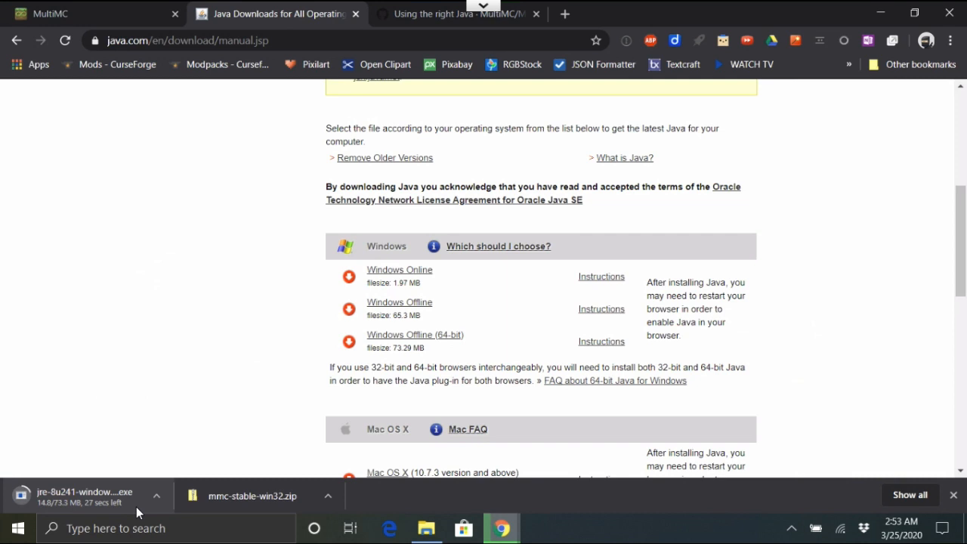
mouse_move(427, 528)
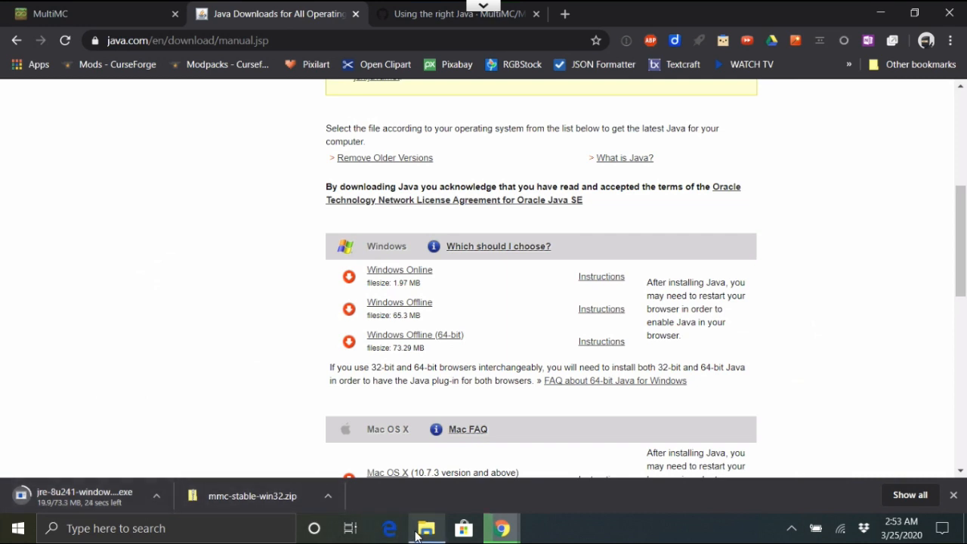
mouse_move(427, 527)
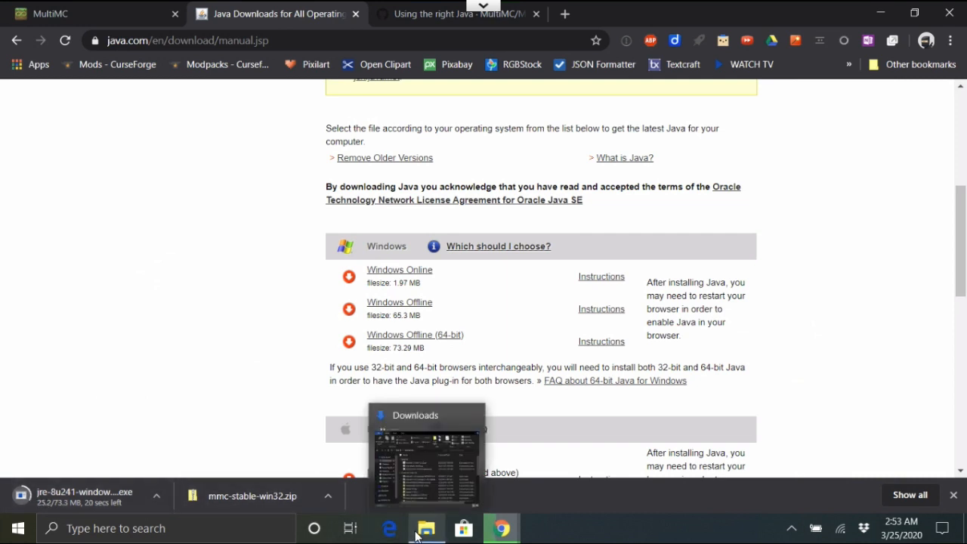
Open Downloads, select mmc-stable-win32.zip and show its Extract options.
click(426, 528)
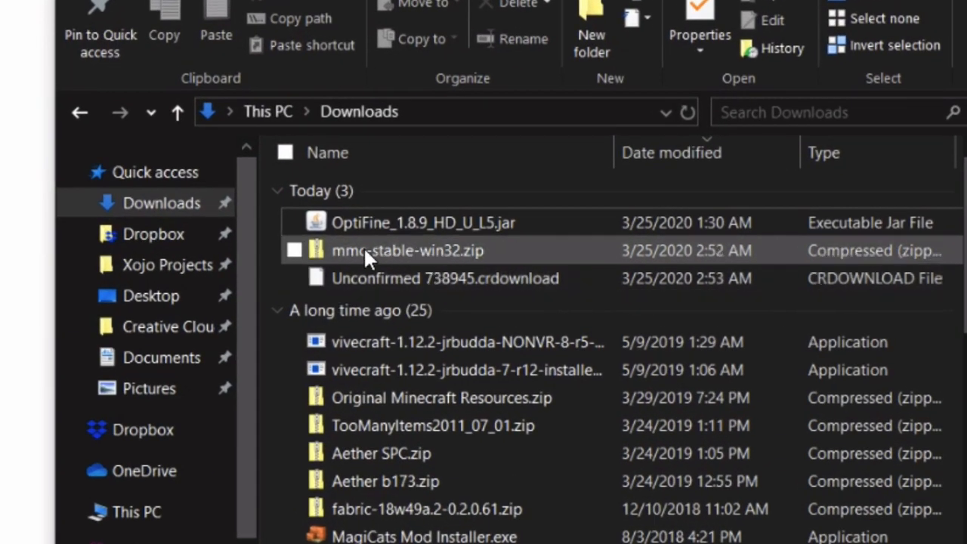
mouse_move(393, 261)
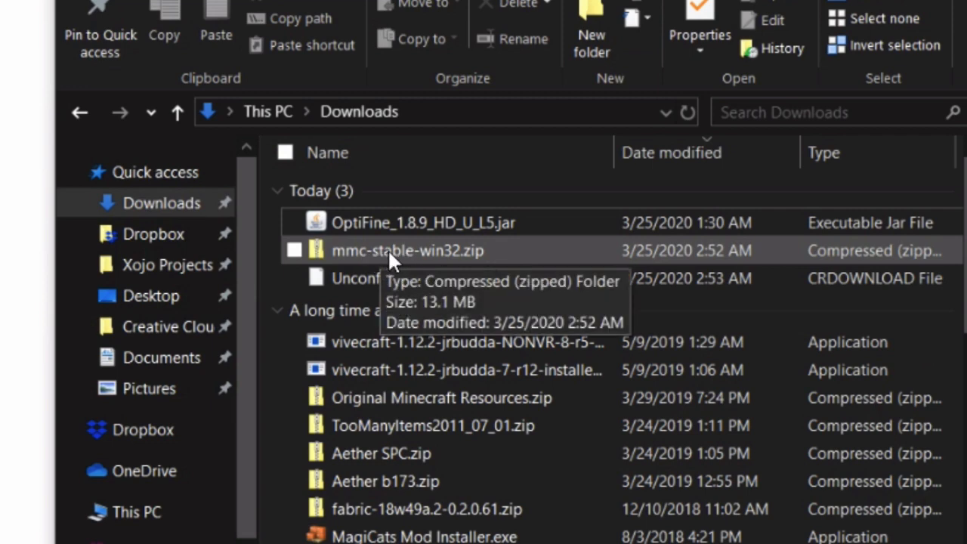
click(710, 70)
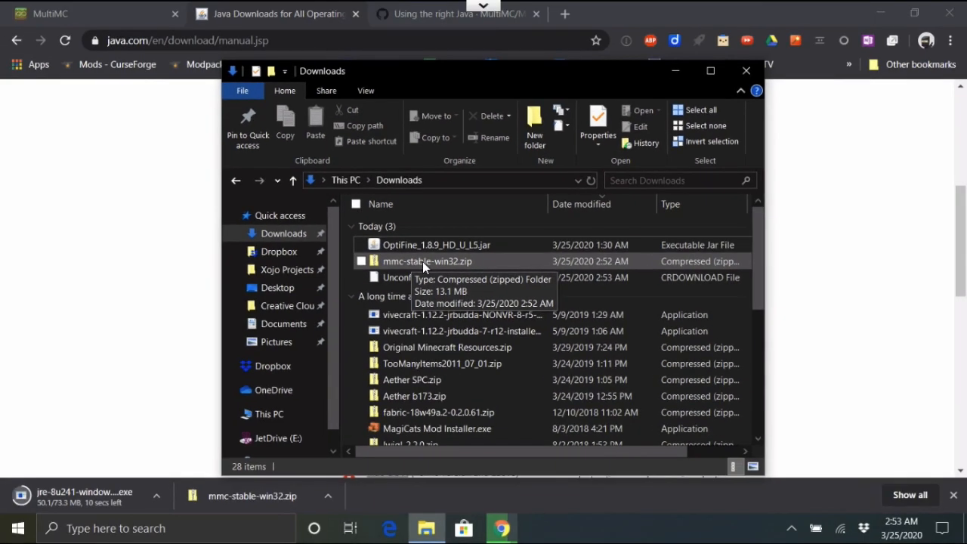
click(427, 261)
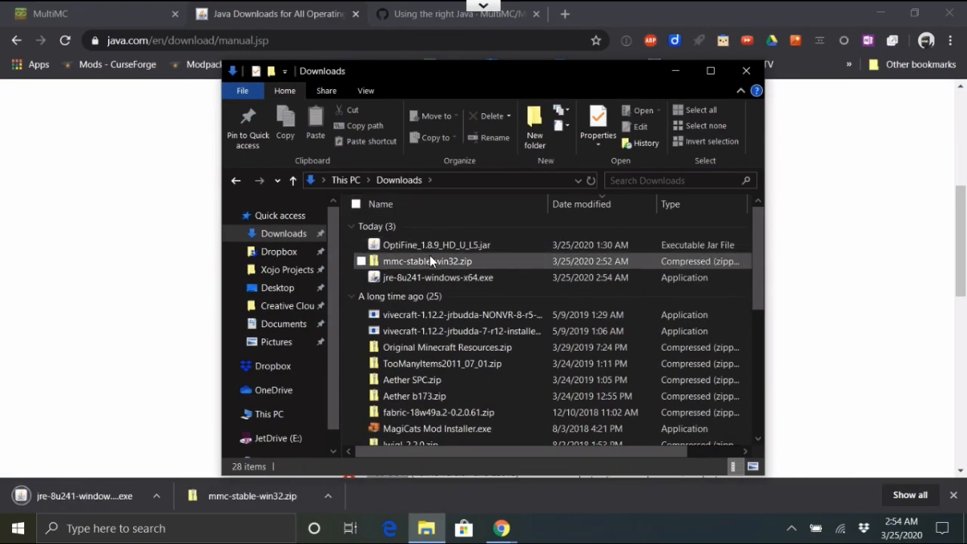
click(427, 261)
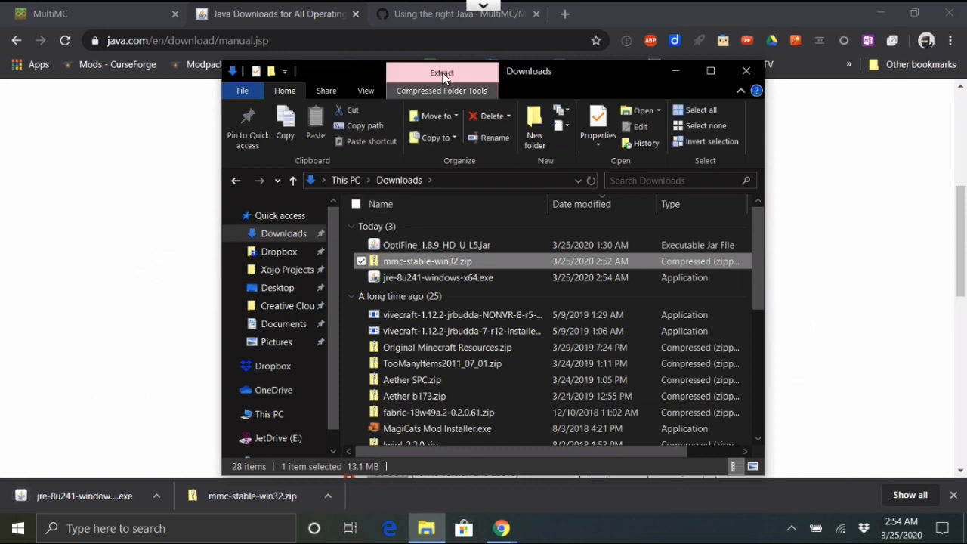
click(442, 72)
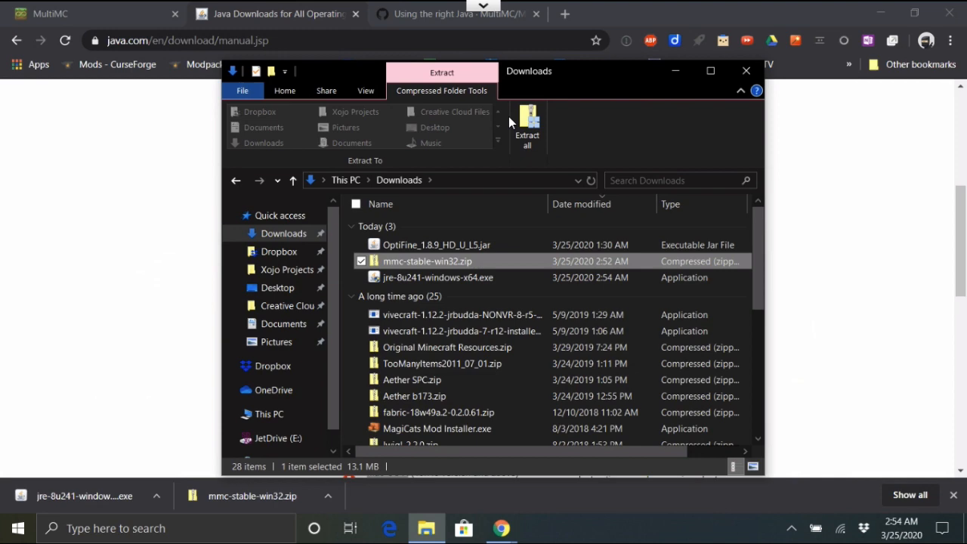
Extract the MultiMC zip into Downloads\mmc-stable-win32.
click(528, 129)
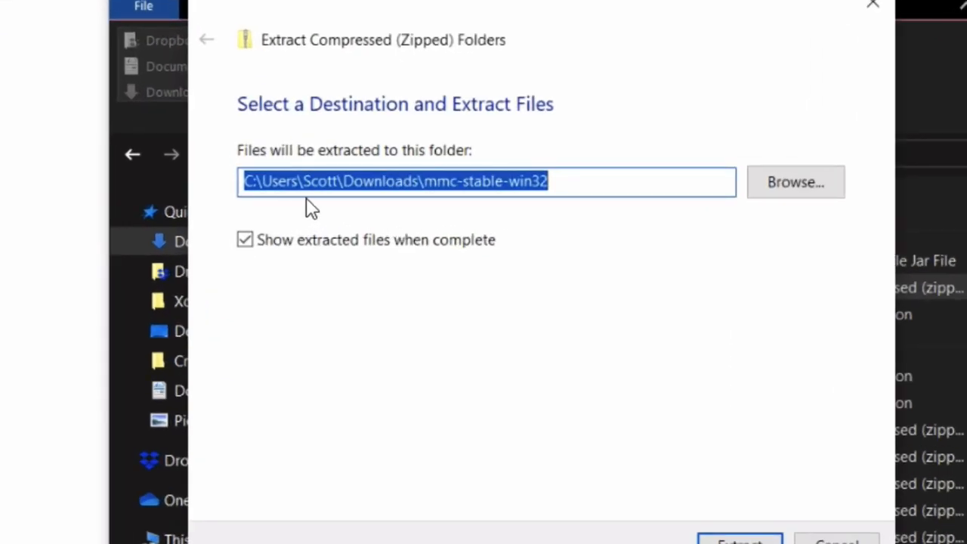
mouse_move(569, 247)
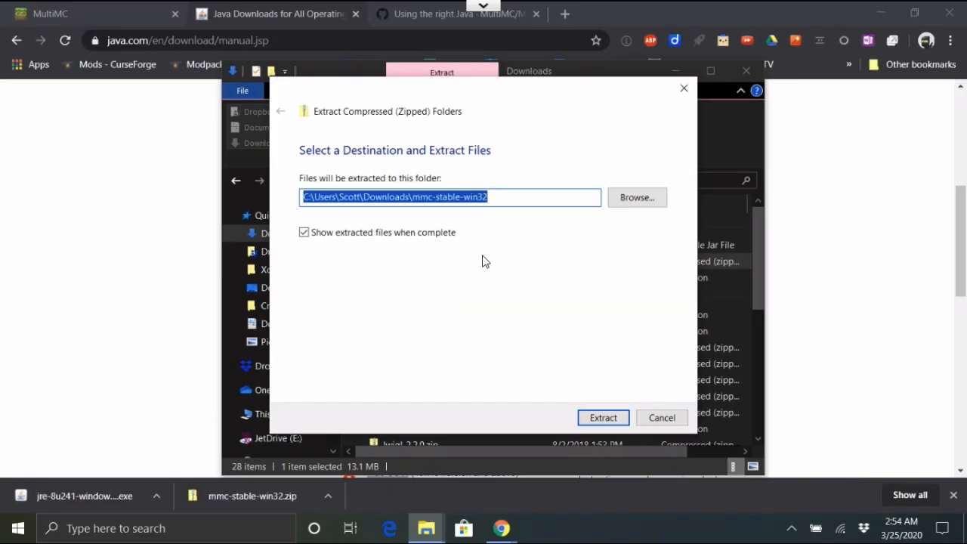
click(603, 417)
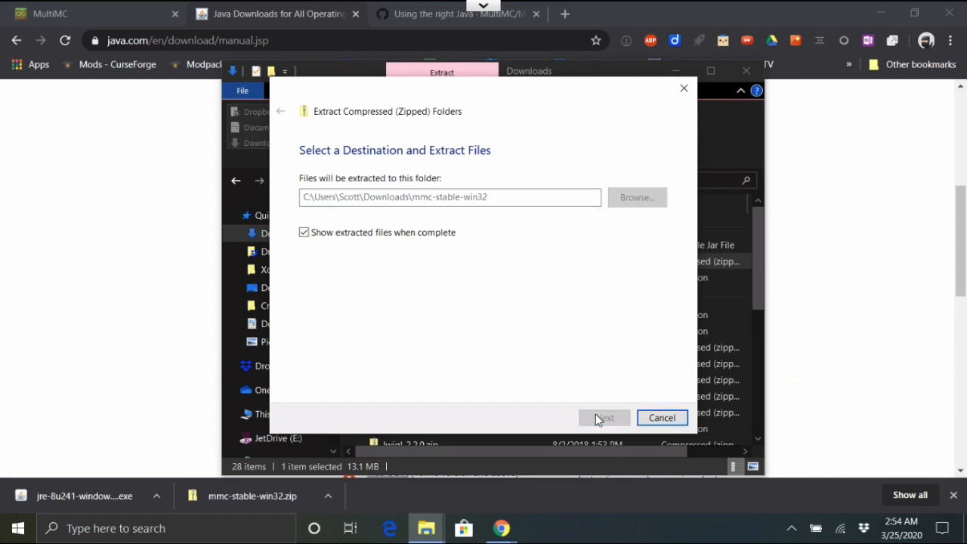
click(605, 418)
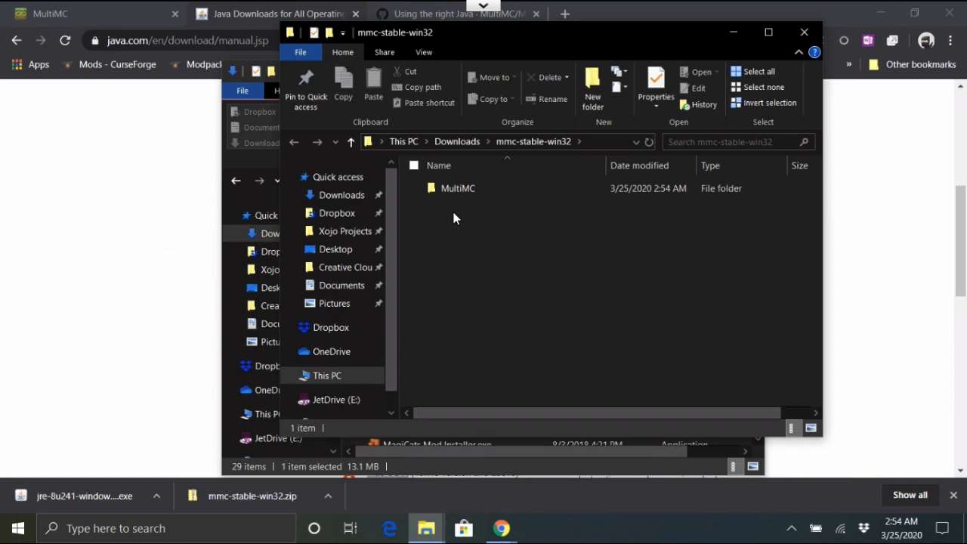
mouse_move(461, 217)
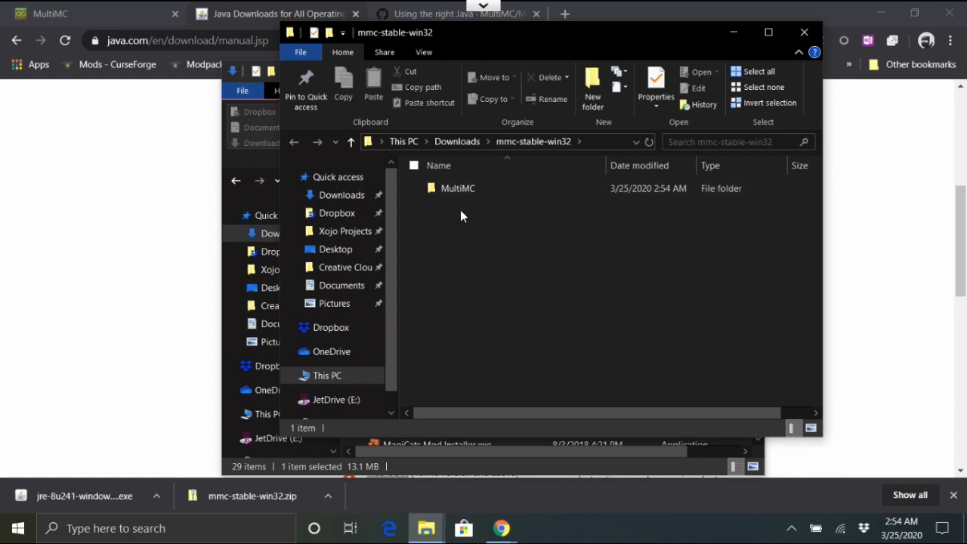
Open the extracted mmc-stable-win32 folder in Downloads.
click(458, 188)
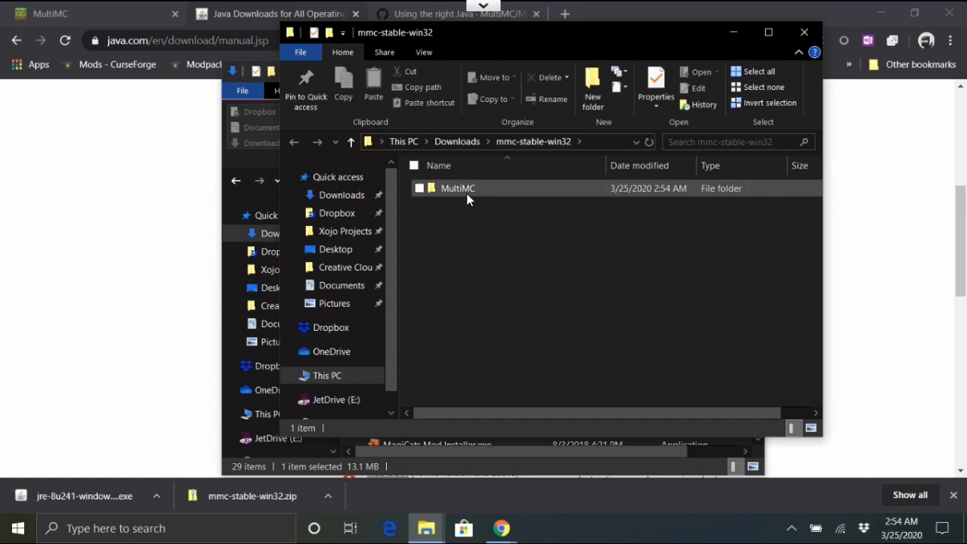
mouse_move(458, 188)
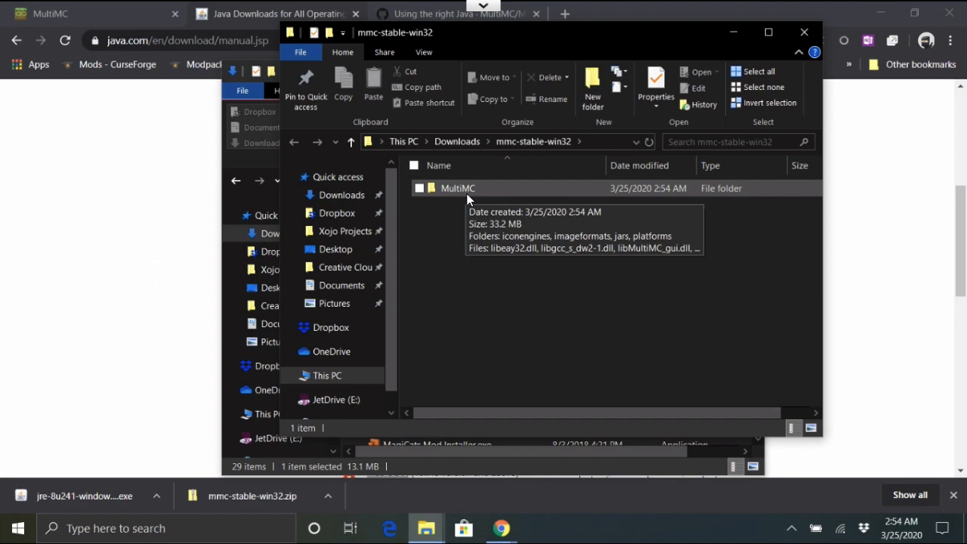
mouse_move(469, 196)
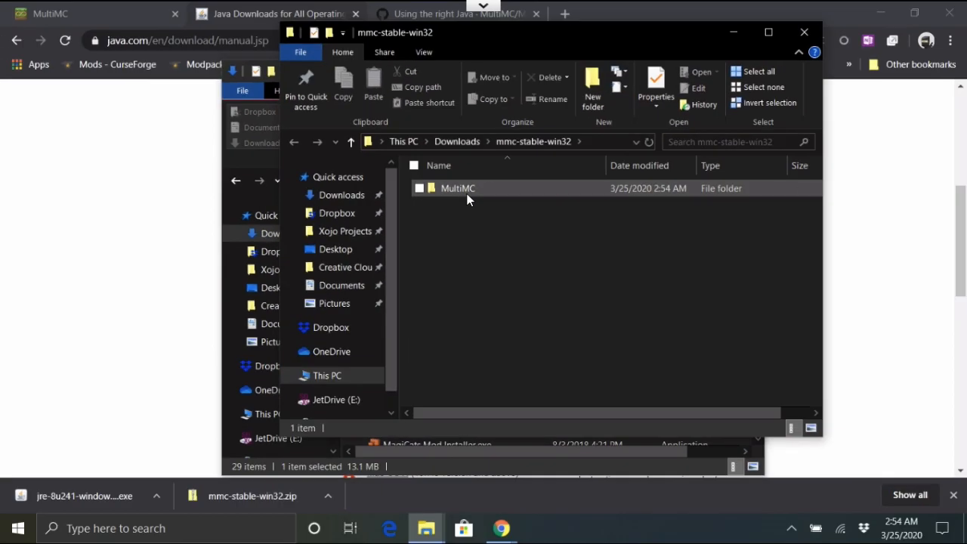
double_click(458, 188)
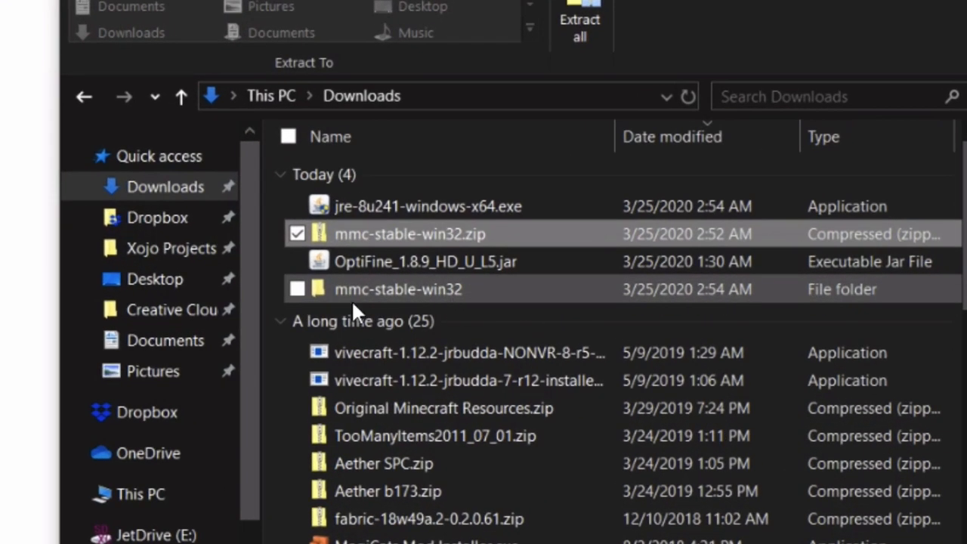
click(398, 289)
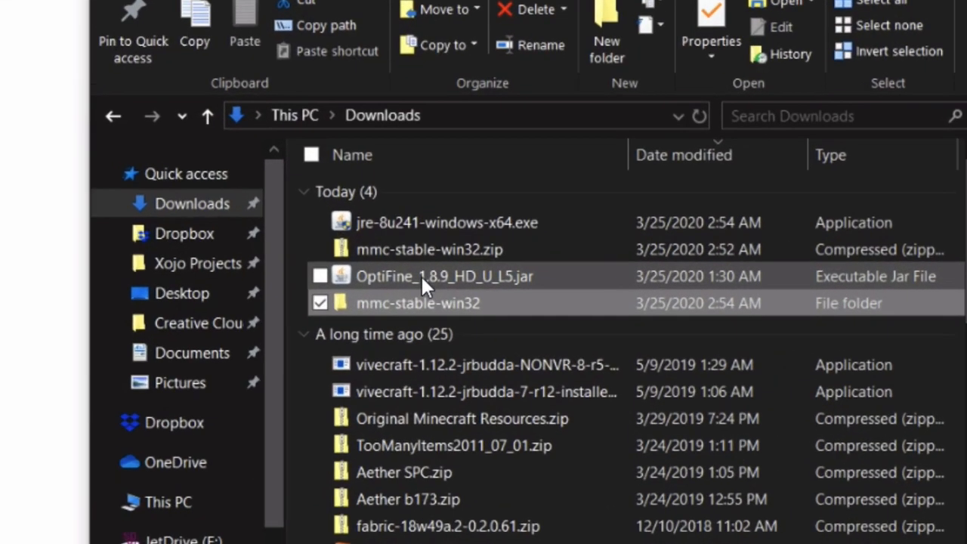
click(429, 250)
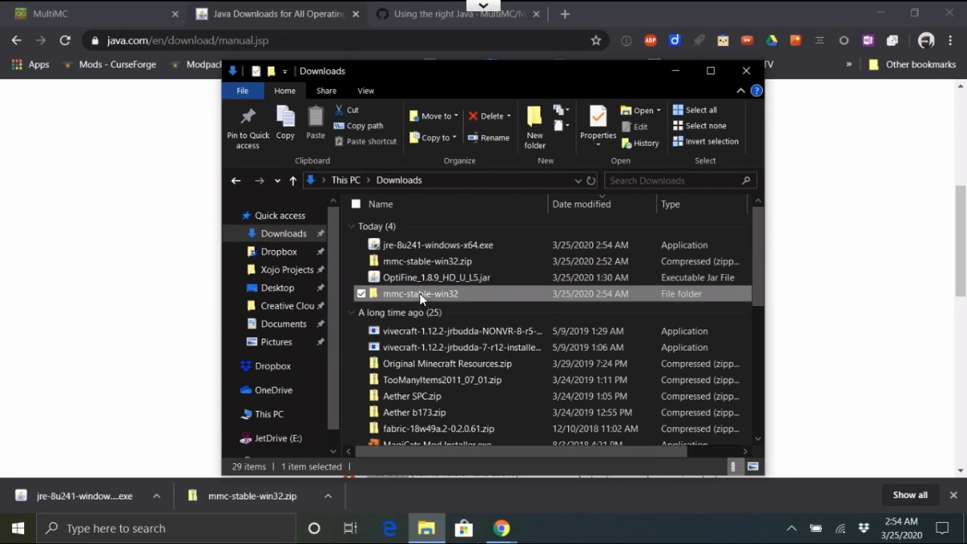
double_click(420, 293)
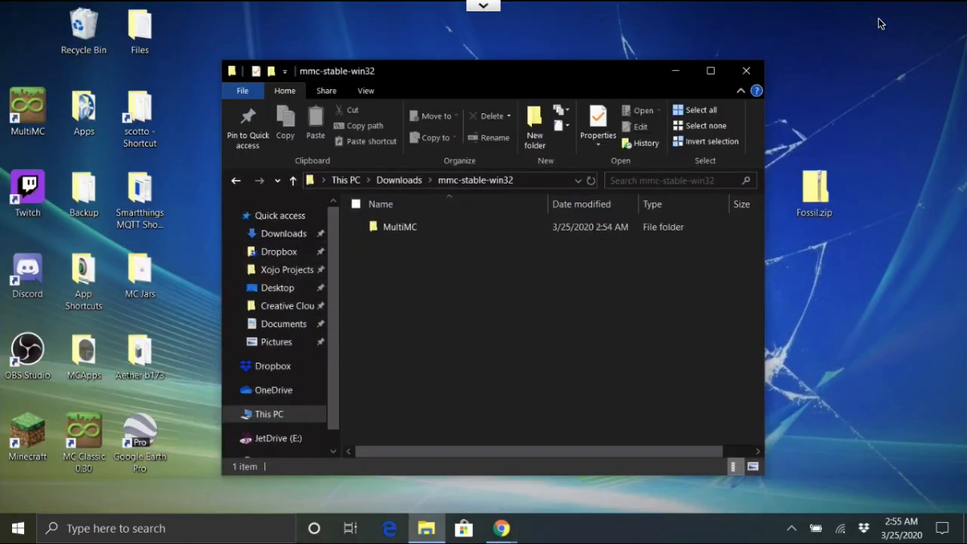
Move the MultiMC folder out of mmc-stable-win32 onto the desktop.
click(400, 227)
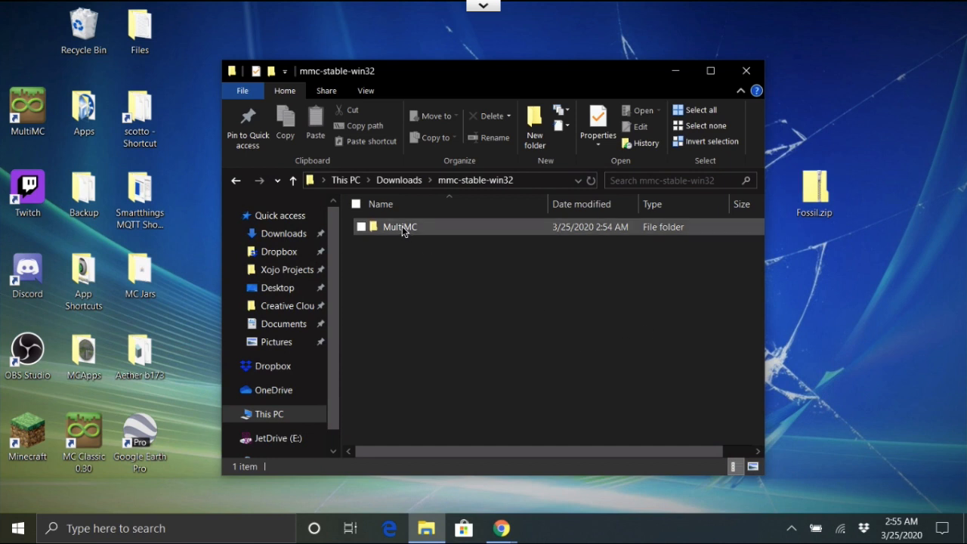
click(399, 227)
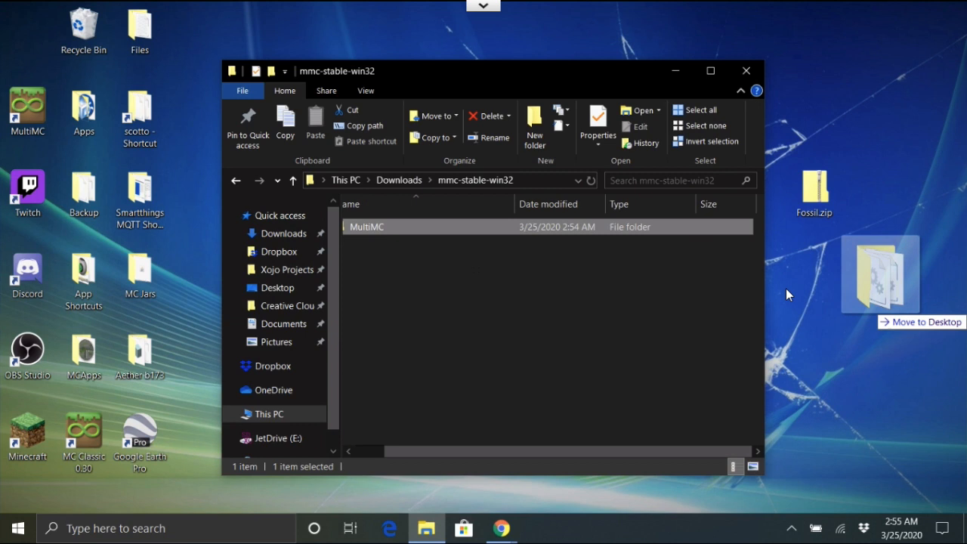
drag(366, 227, 880, 272)
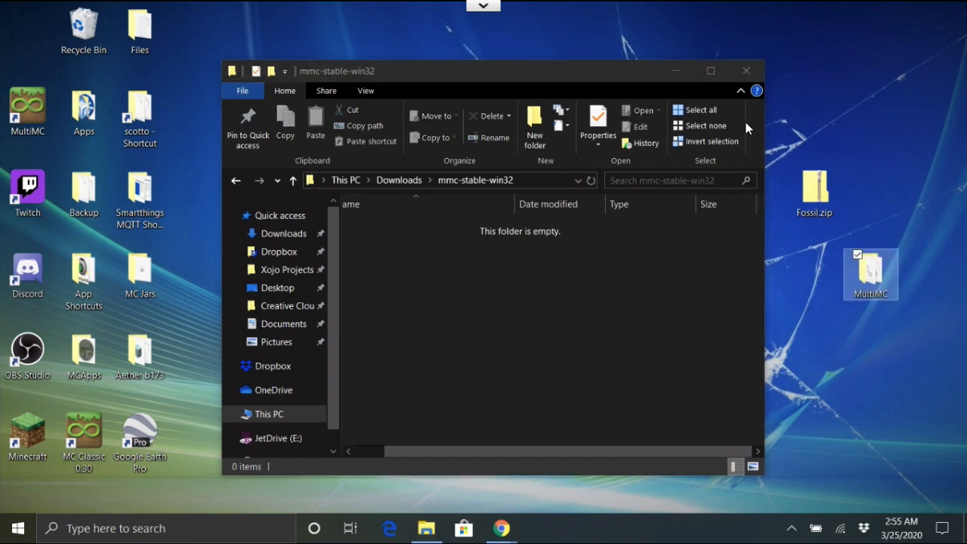
mouse_move(442, 137)
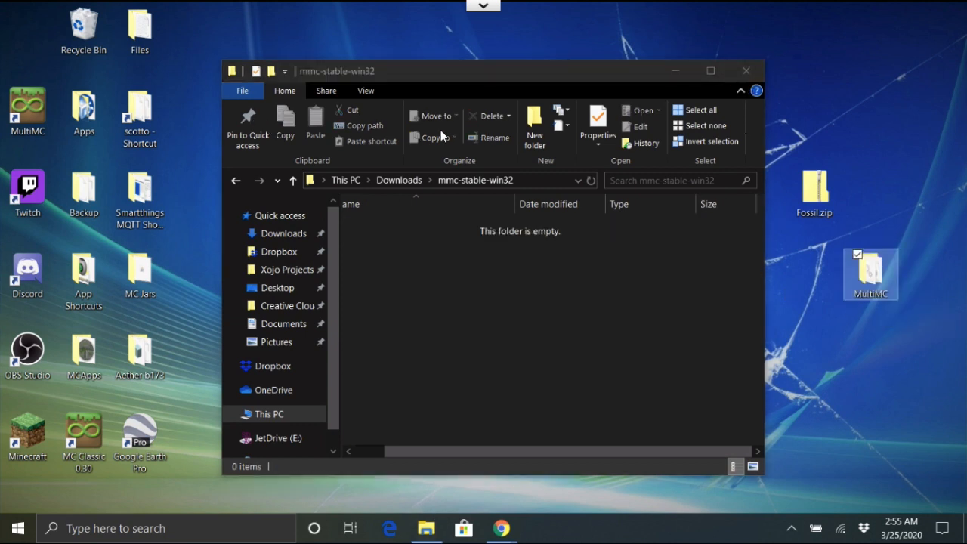
click(293, 180)
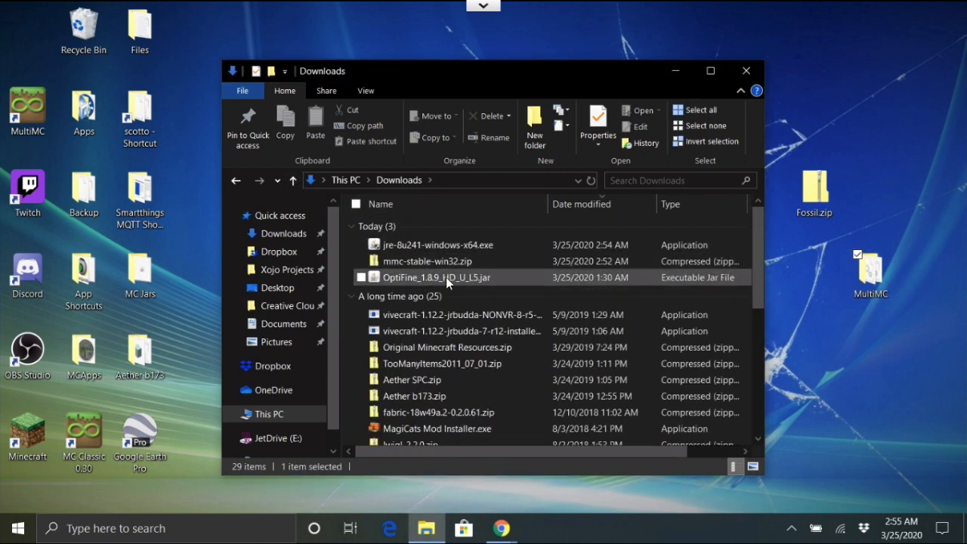
Remove mmc-stable-win32.zip from Downloads and close File Explorer.
click(428, 261)
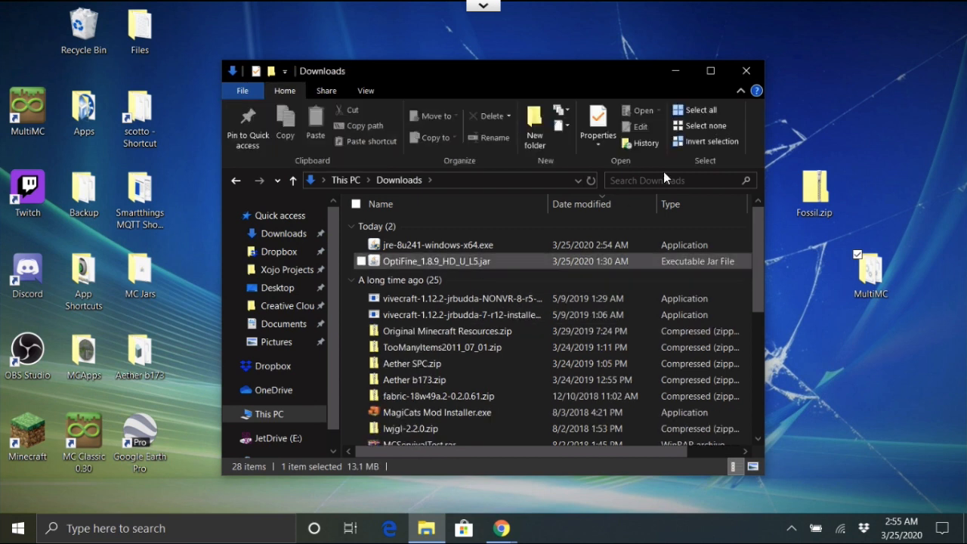
click(436, 244)
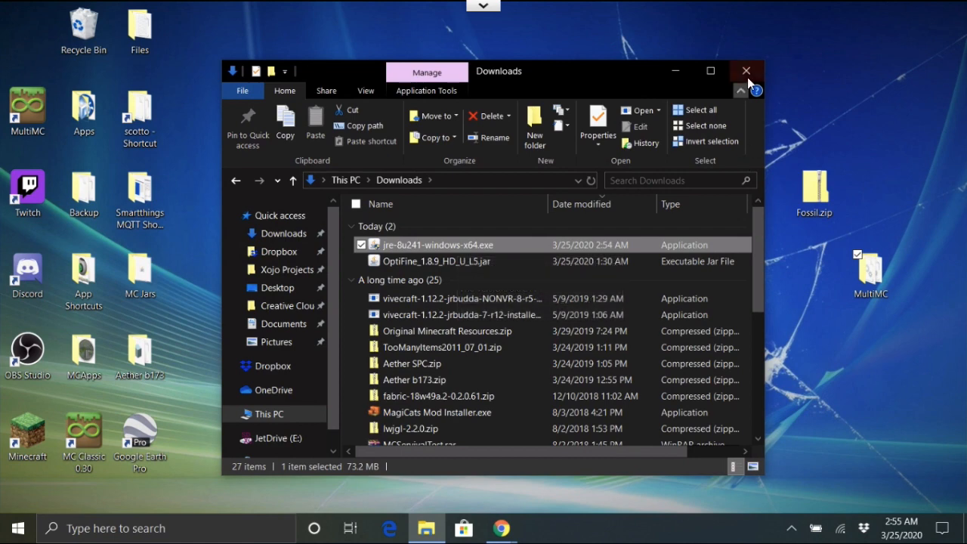
click(746, 71)
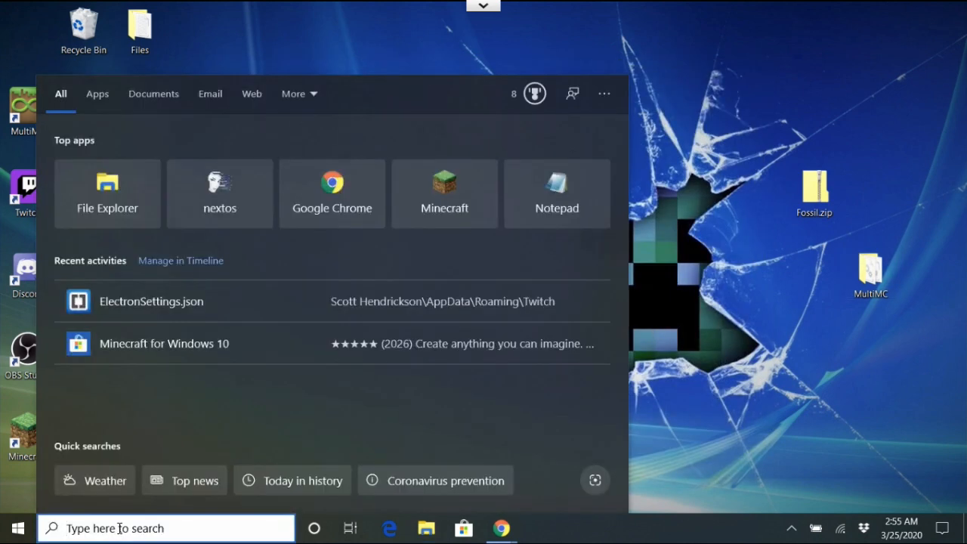
Search Windows for javaw and open the folder containing javaw.exe.
text(java)
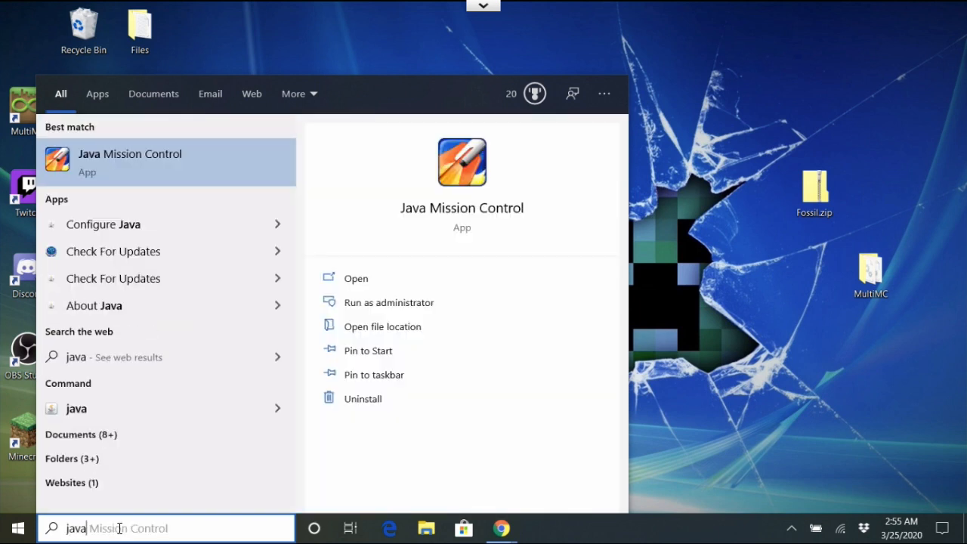
mouse_move(114, 251)
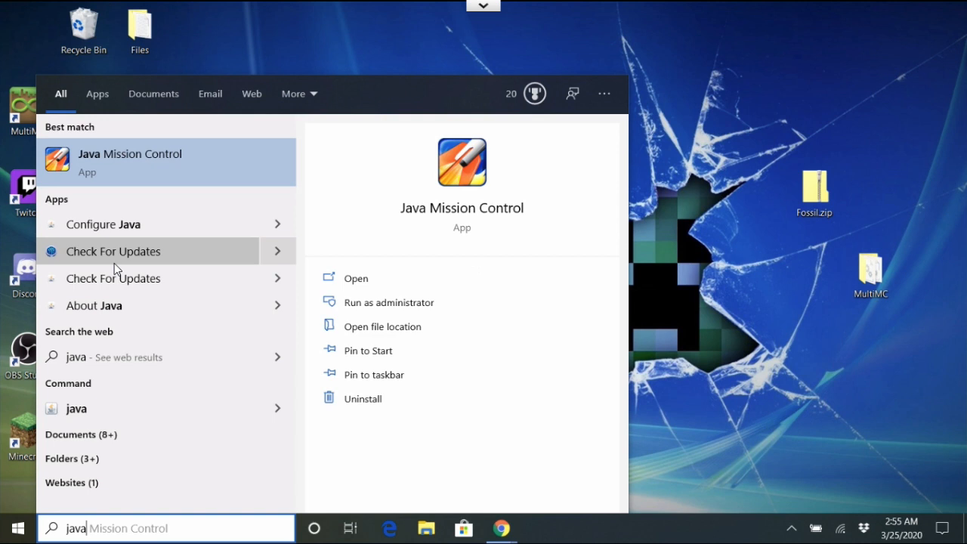
mouse_move(132, 225)
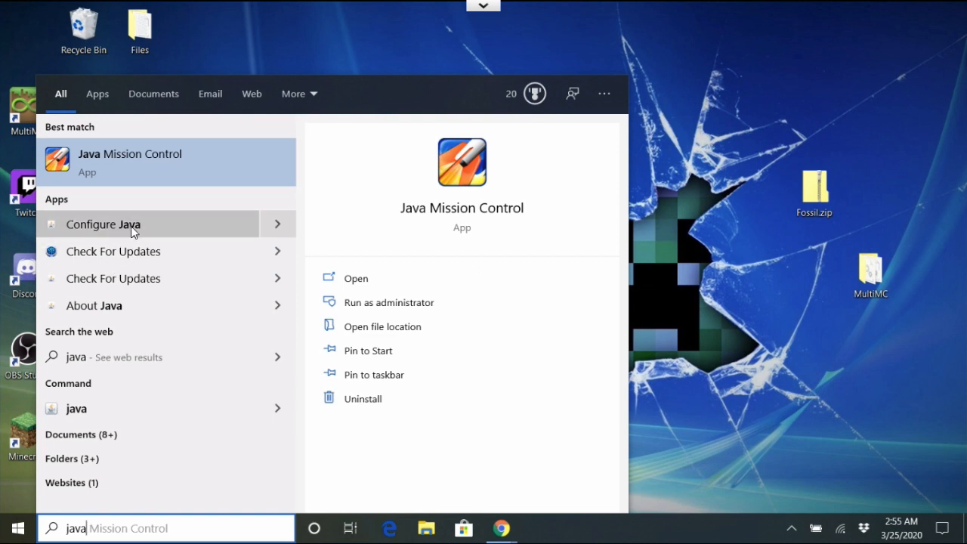
mouse_move(155, 459)
text( Mission Controlw)
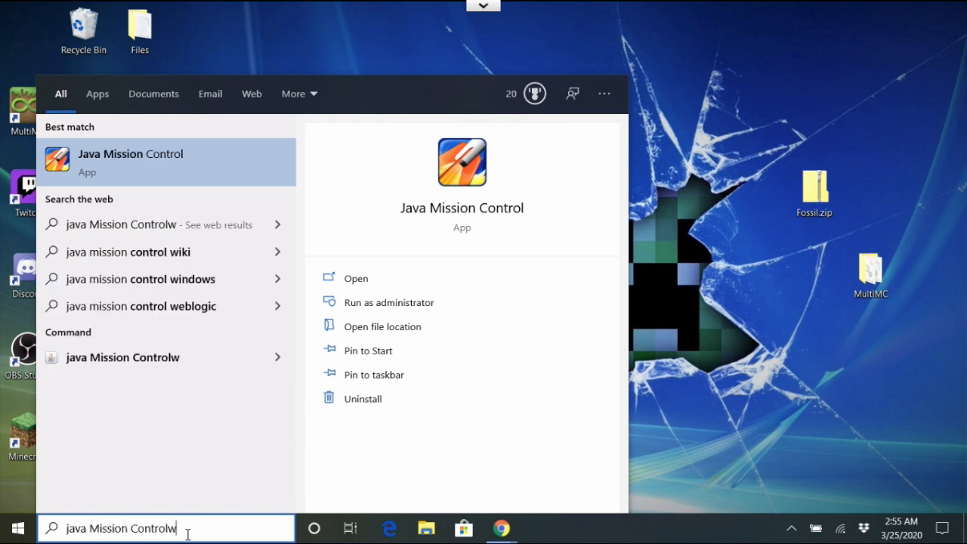
key(Backspace)
text(javaw)
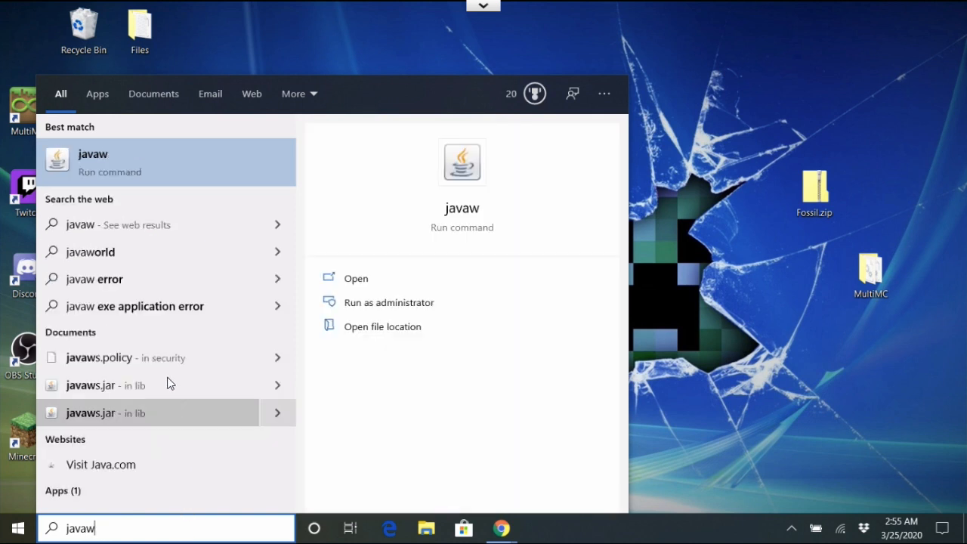
mouse_move(121, 386)
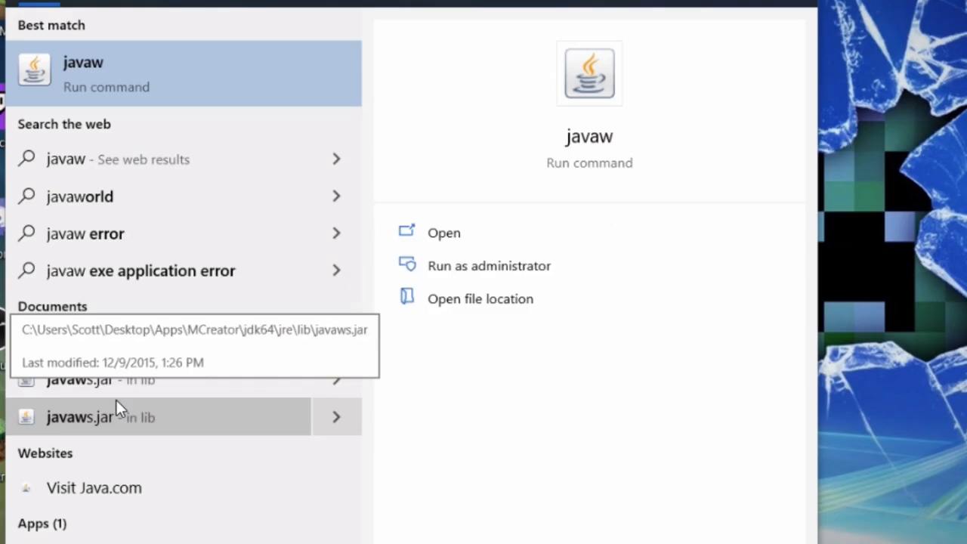
mouse_move(113, 83)
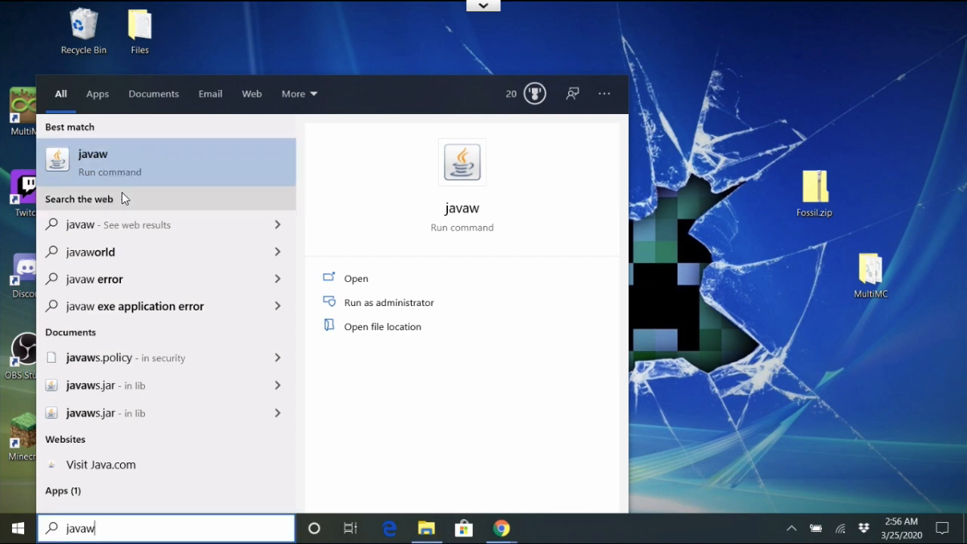
click(383, 327)
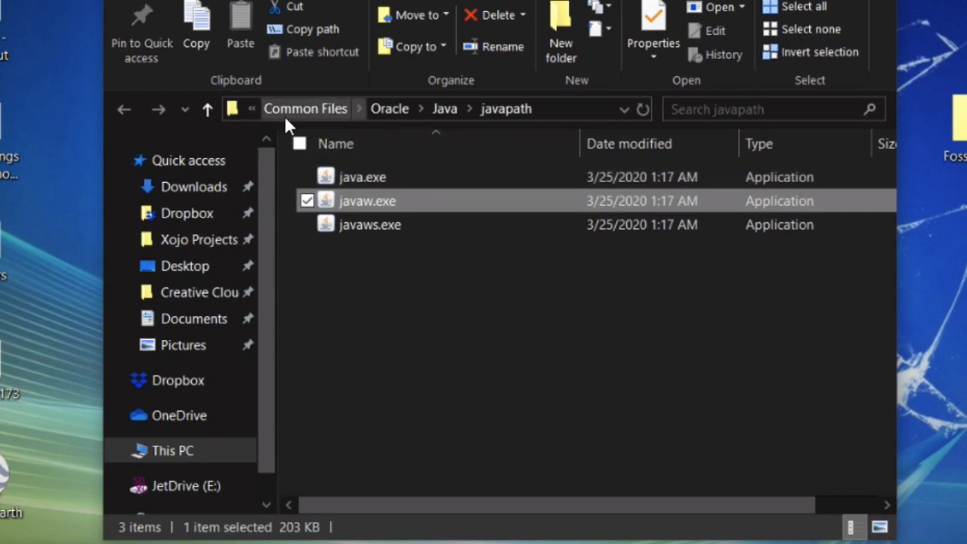
mouse_move(306, 281)
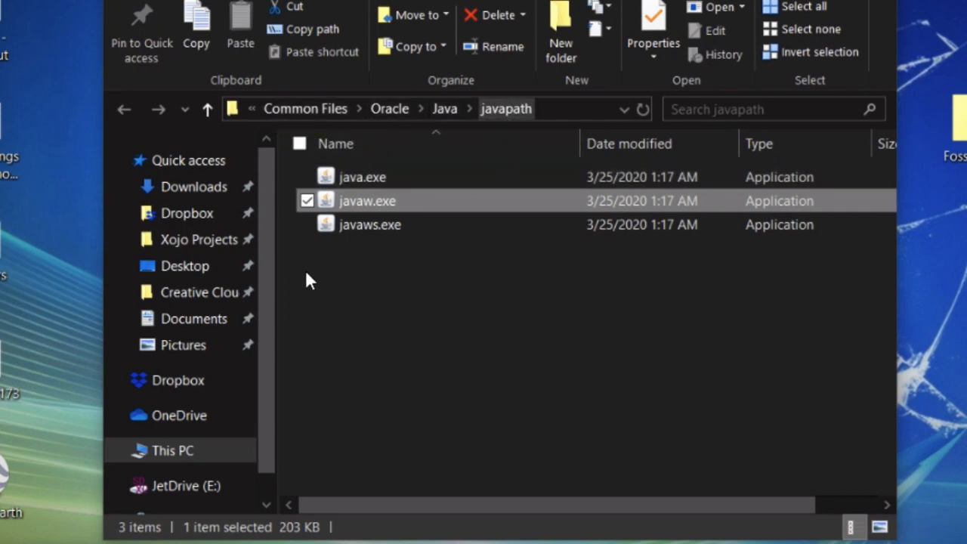
Close the javapath window and move the MultiMC folder to the desktop's upper left.
click(710, 71)
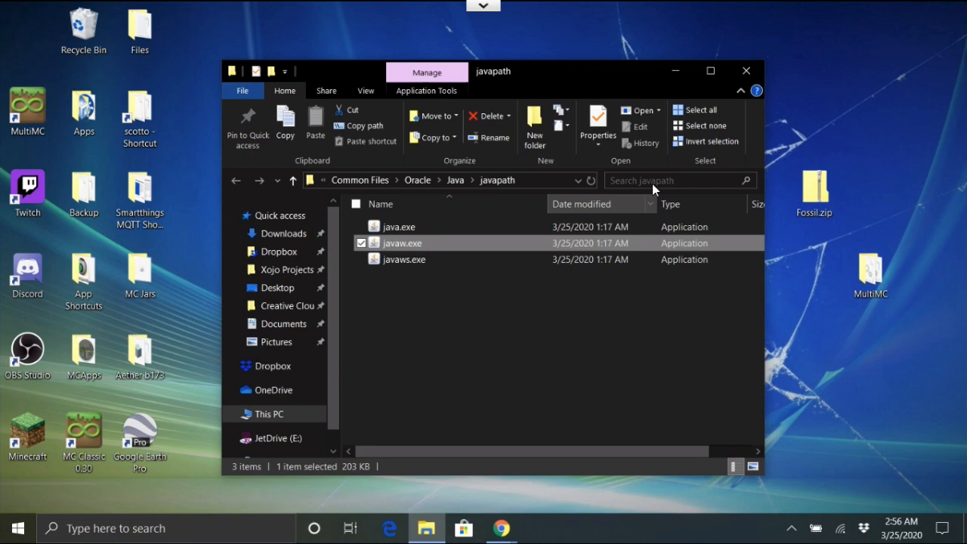
mouse_move(747, 70)
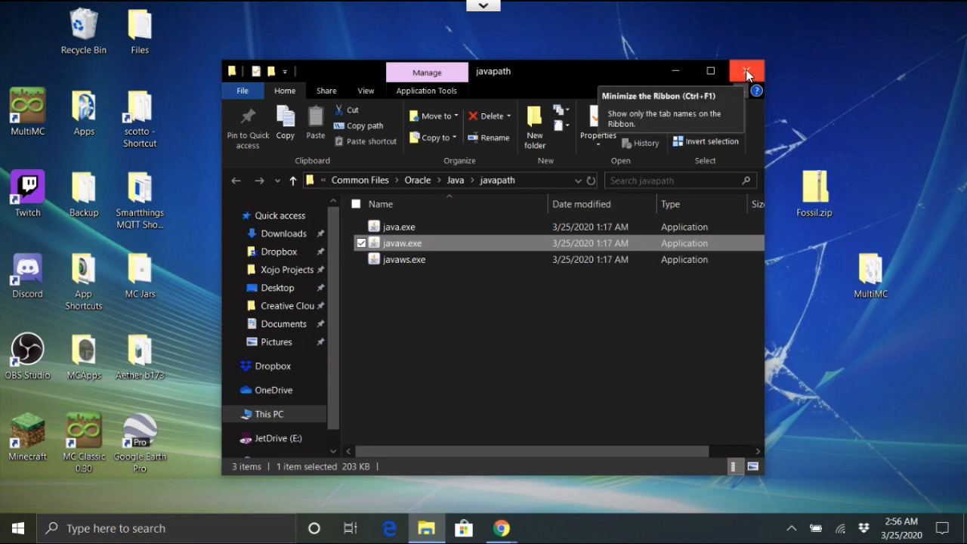
click(747, 71)
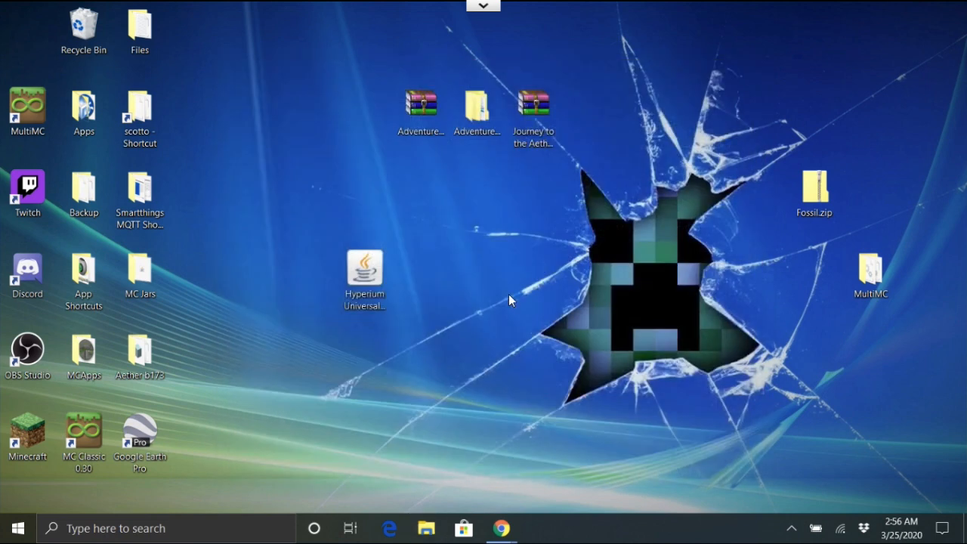
mouse_move(837, 334)
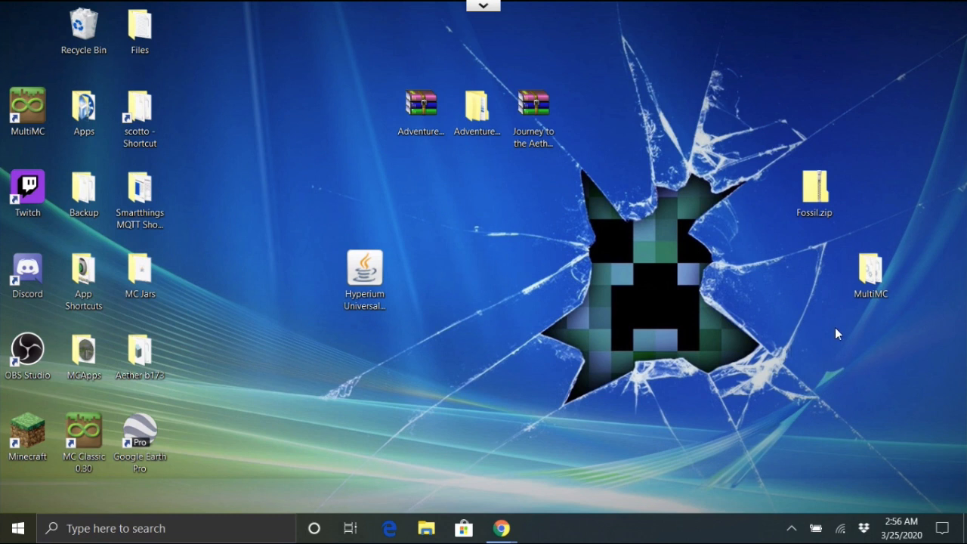
click(871, 272)
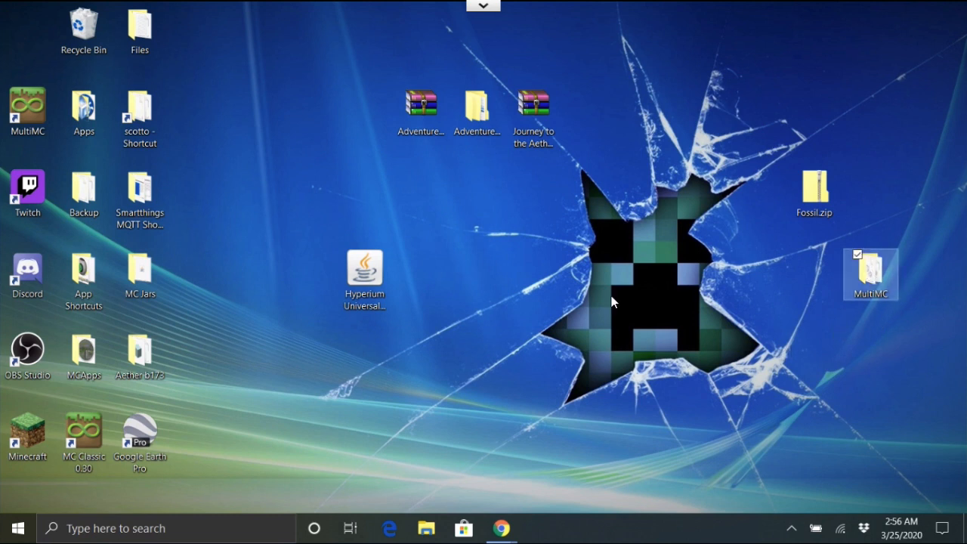
drag(871, 273, 253, 192)
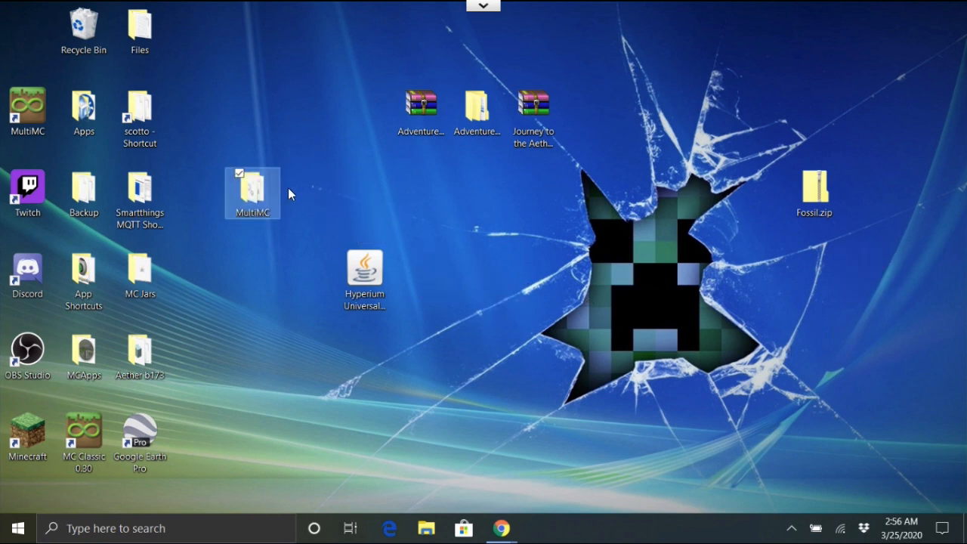
Open the desktop MultiMC folder and select MultiMC.exe among its 26 items.
double_click(252, 193)
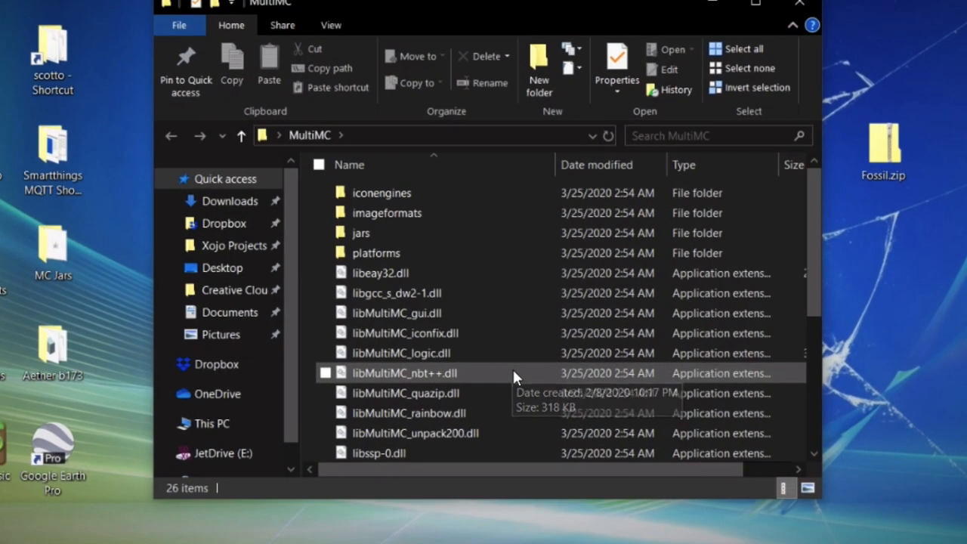
scroll(down, 3)
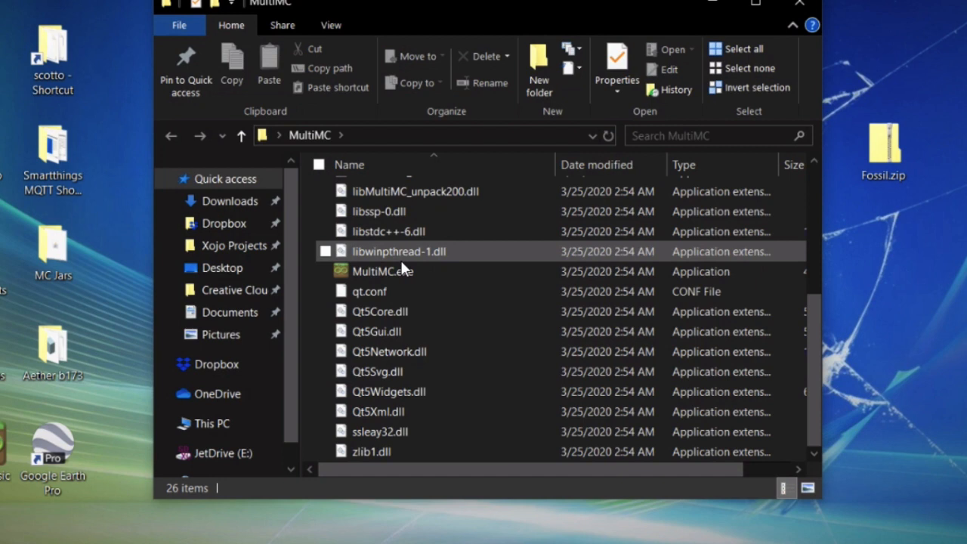
click(382, 271)
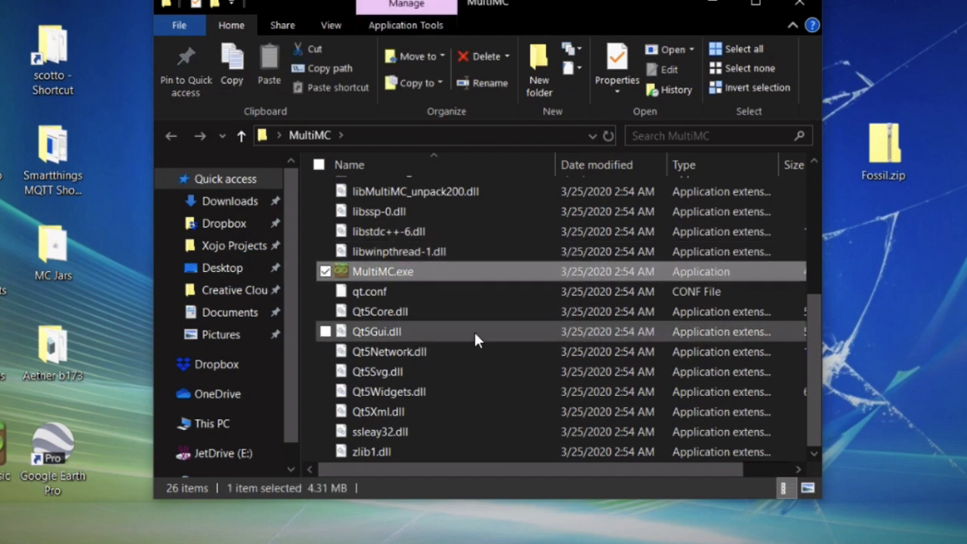
scroll(up, 3)
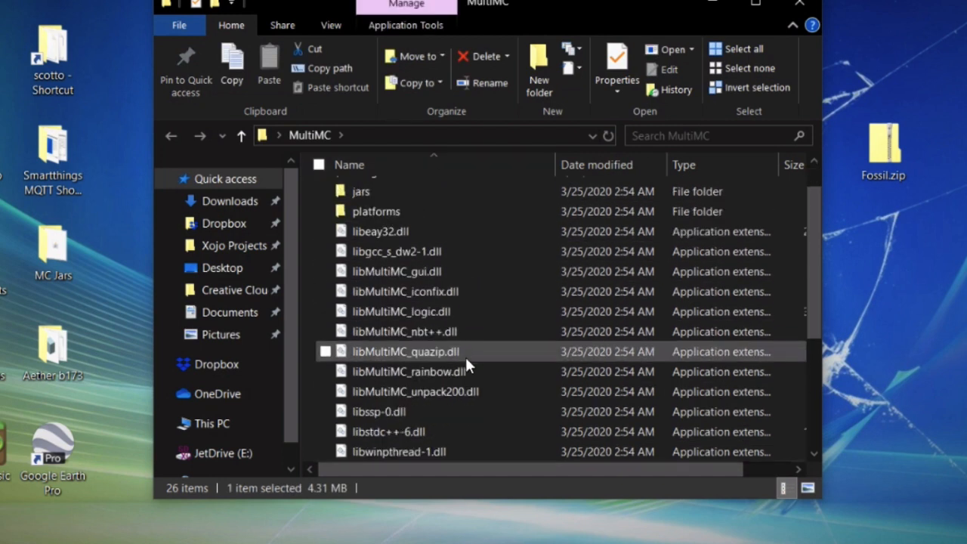
scroll(up, 3)
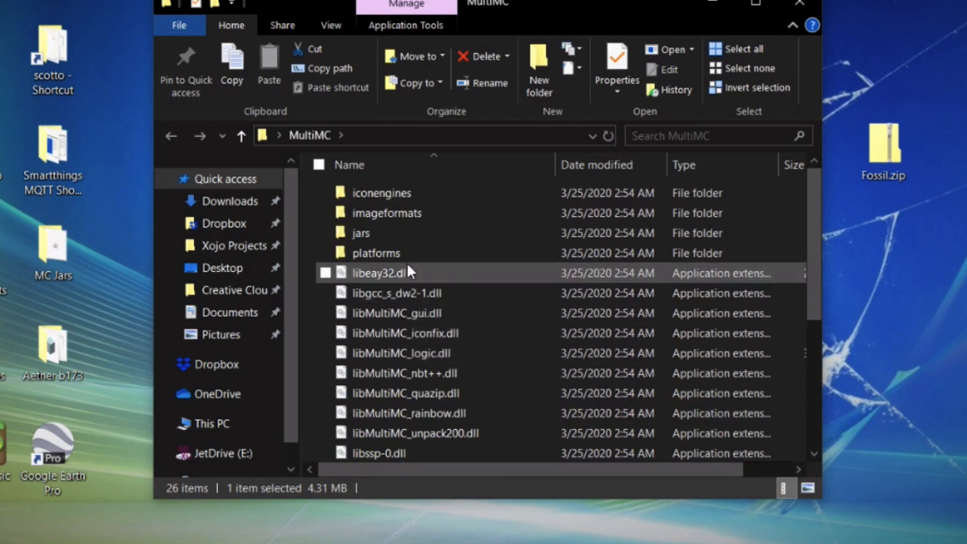
scroll(down, 3)
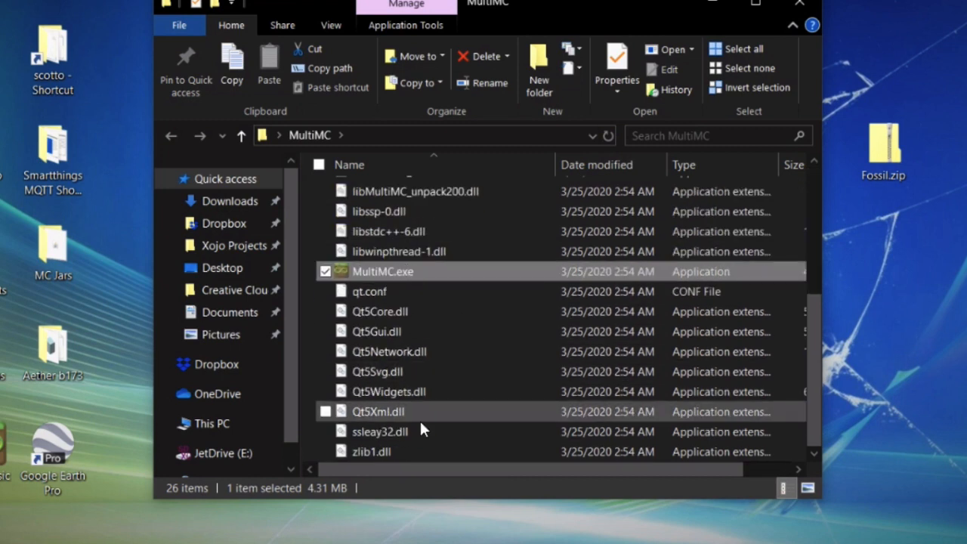
mouse_move(423, 422)
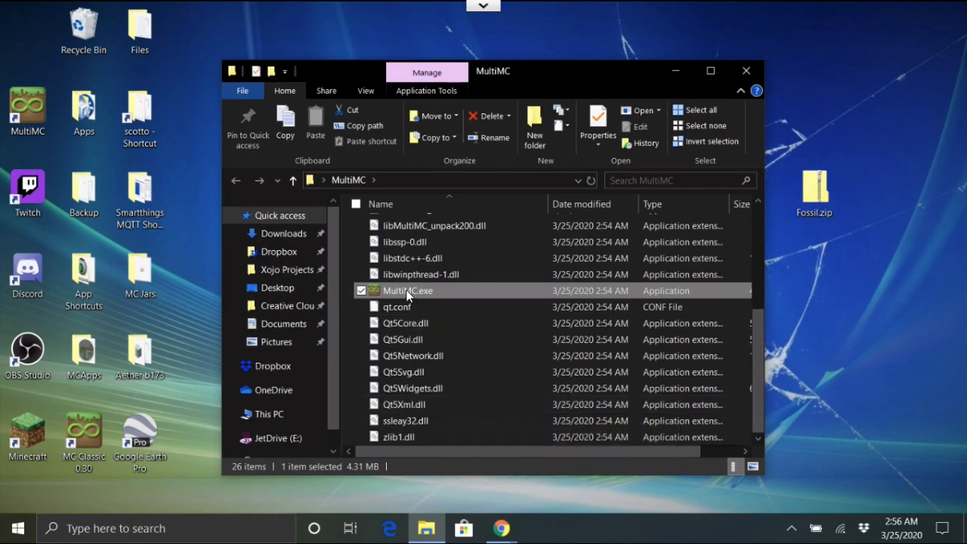
Launch MultiMC.exe and allow it past the SmartScreen warning with Run anyway.
double_click(407, 290)
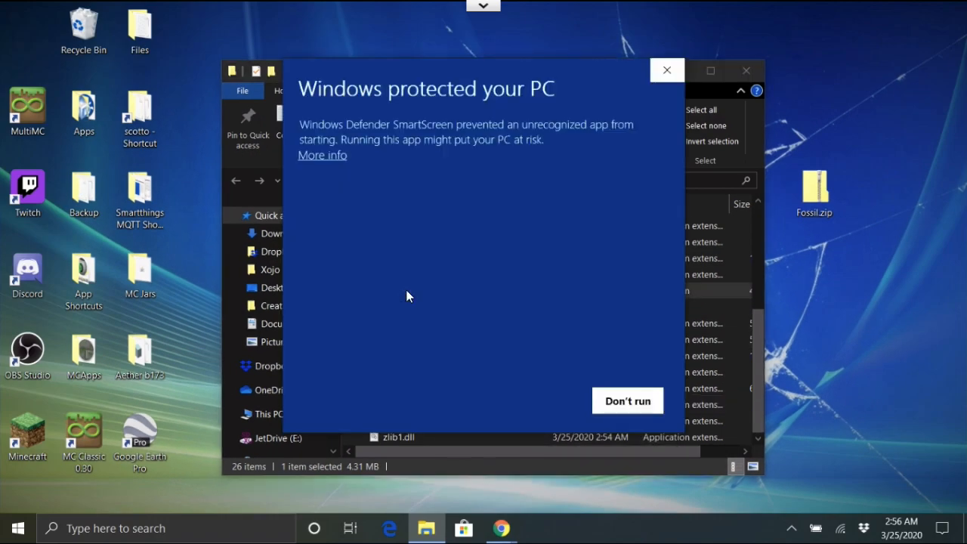
mouse_move(382, 122)
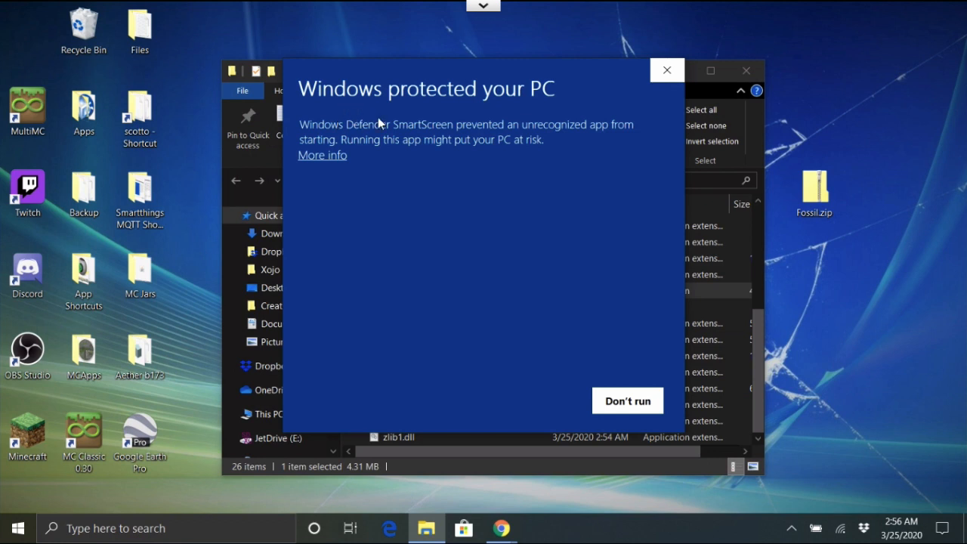
mouse_move(329, 162)
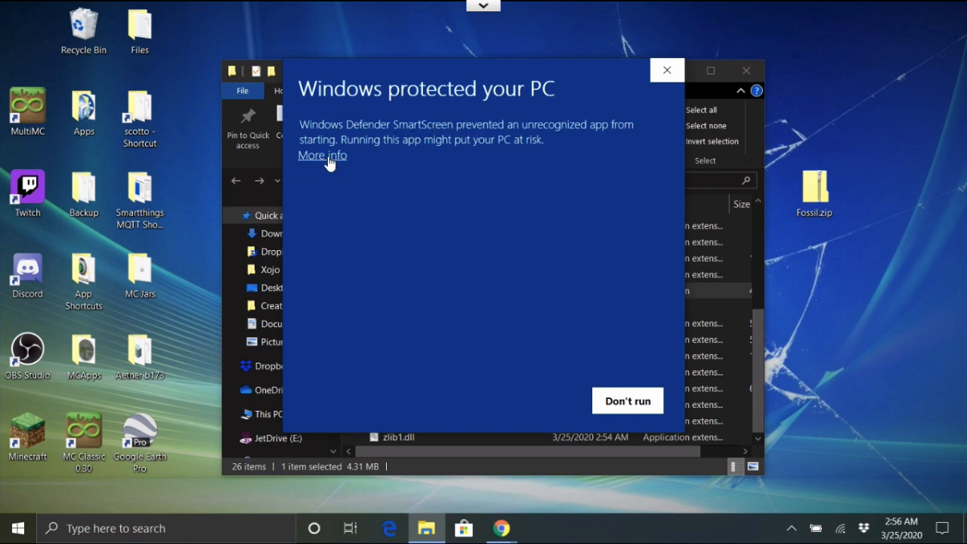
click(322, 155)
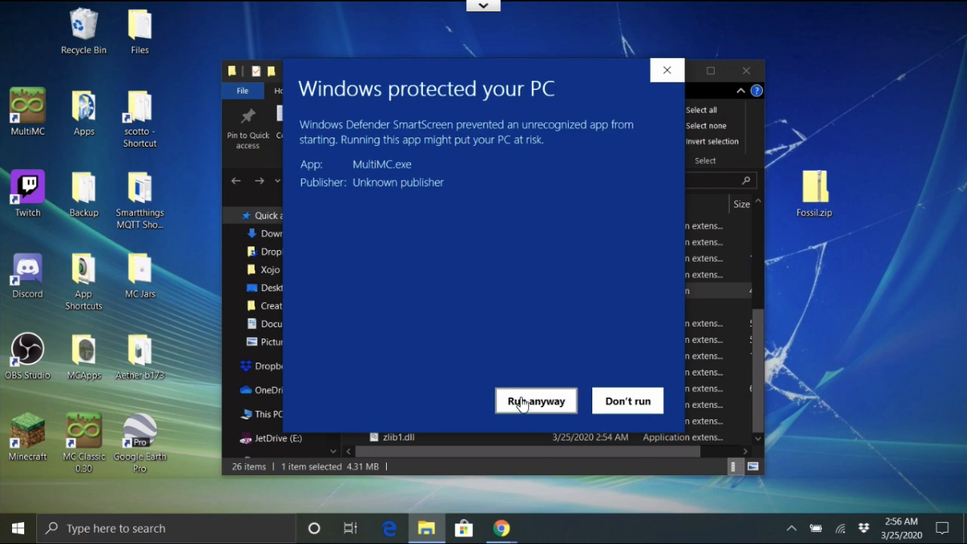
click(536, 400)
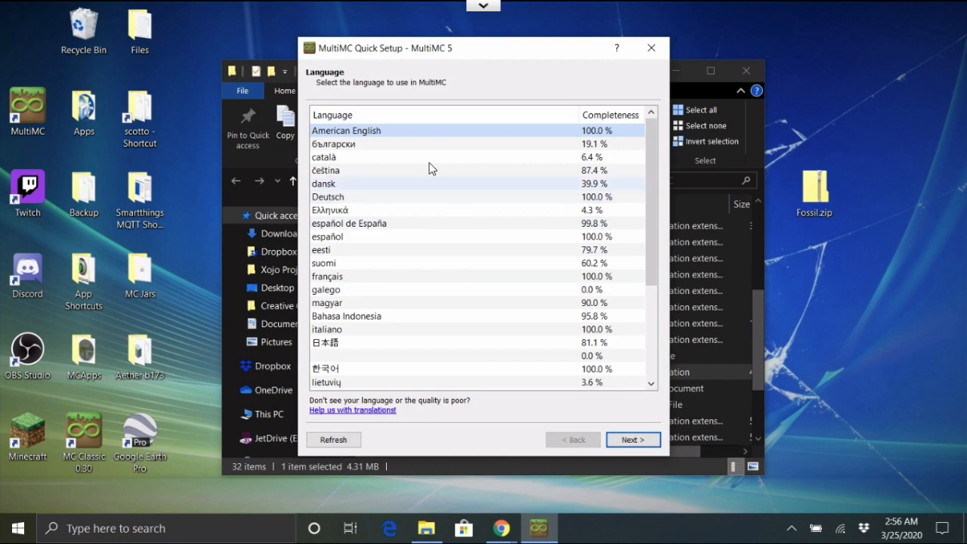
mouse_move(402, 292)
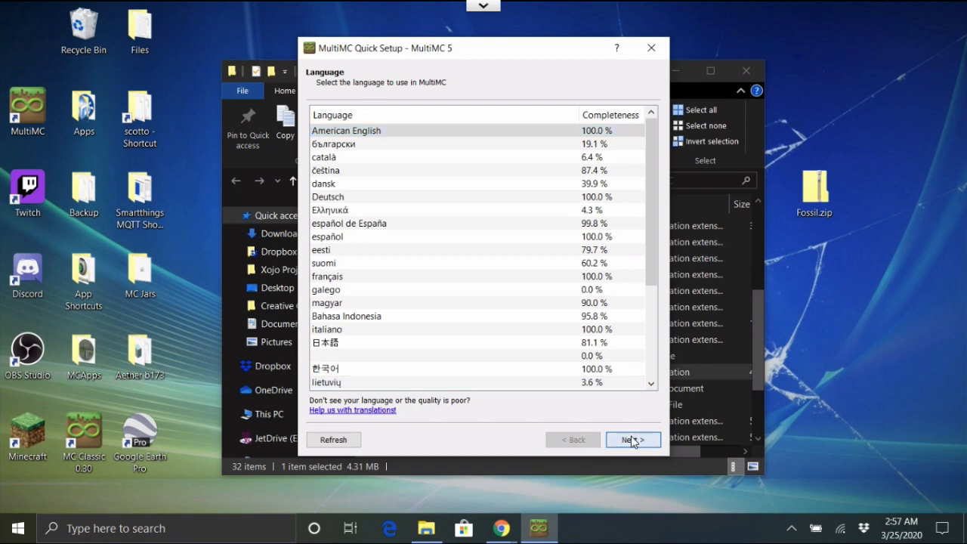
Keep American English as the language and advance to the Java page.
click(633, 439)
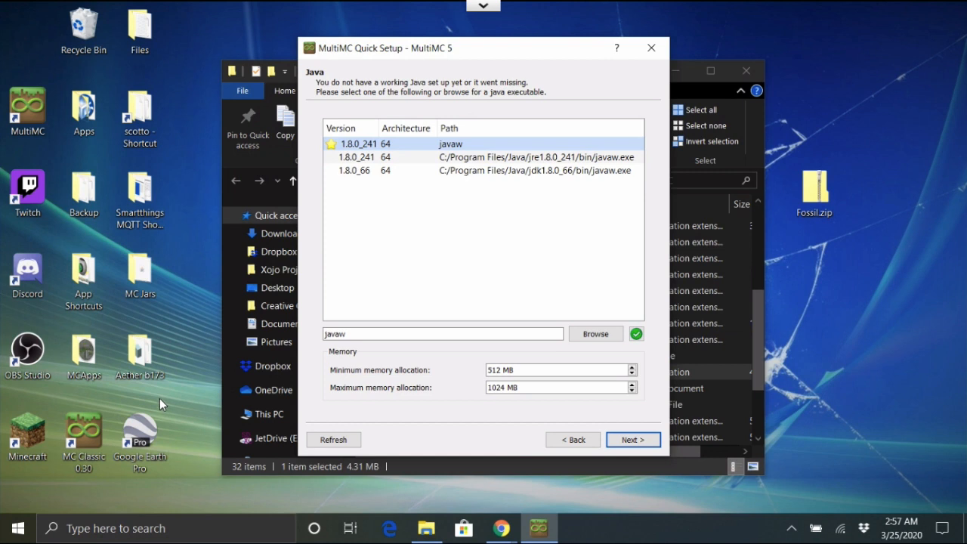
mouse_move(512, 176)
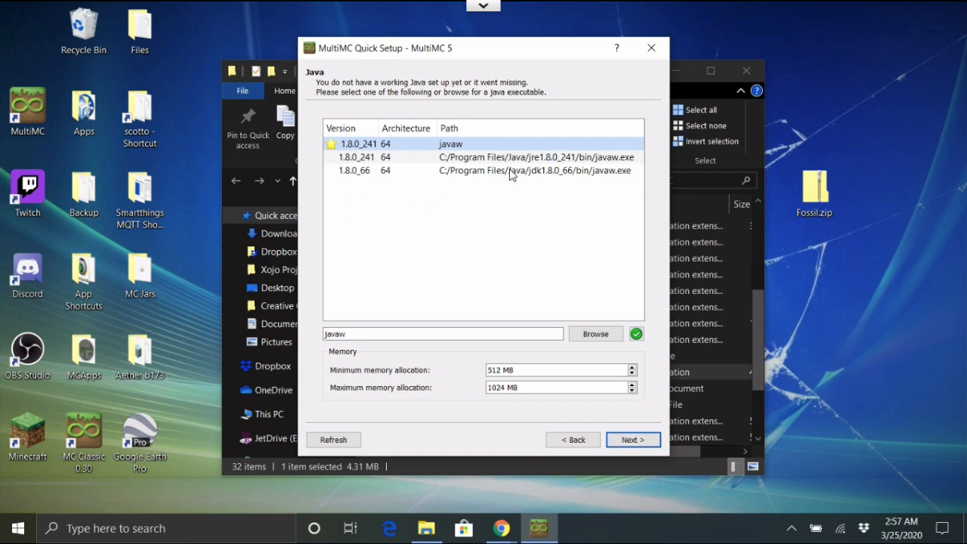
mouse_move(294, 376)
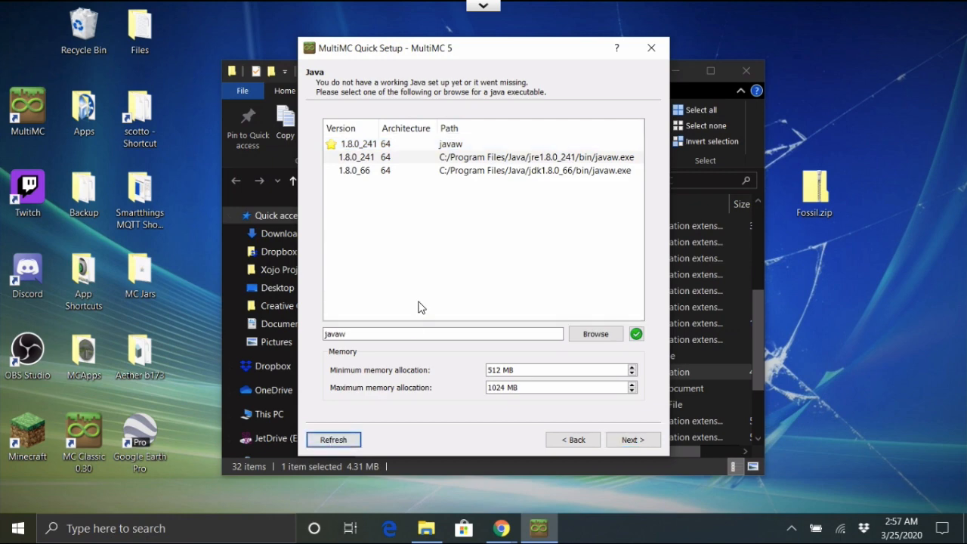
mouse_move(422, 250)
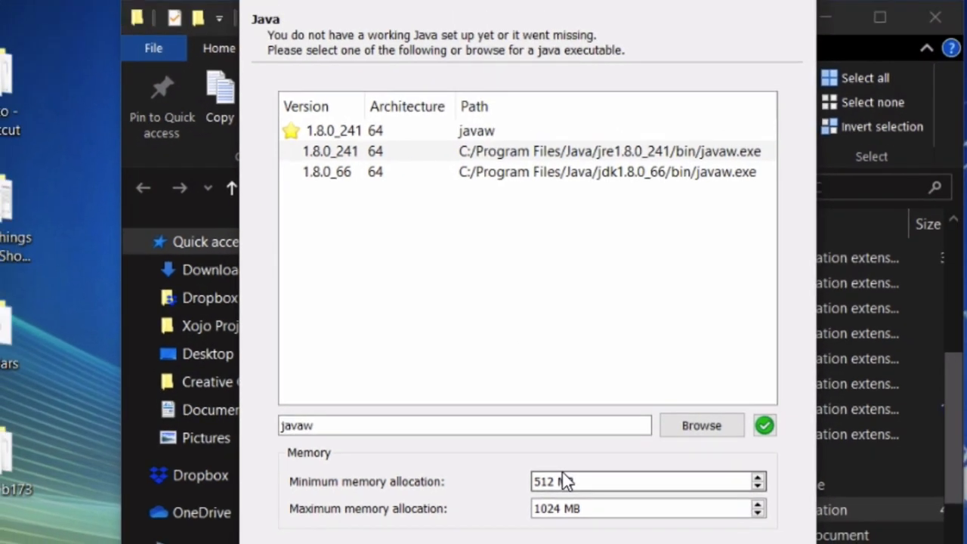
Set memory allocation to 204 MB minimum and 2048 MB maximum for javaw 1.8.0_241.
click(464, 425)
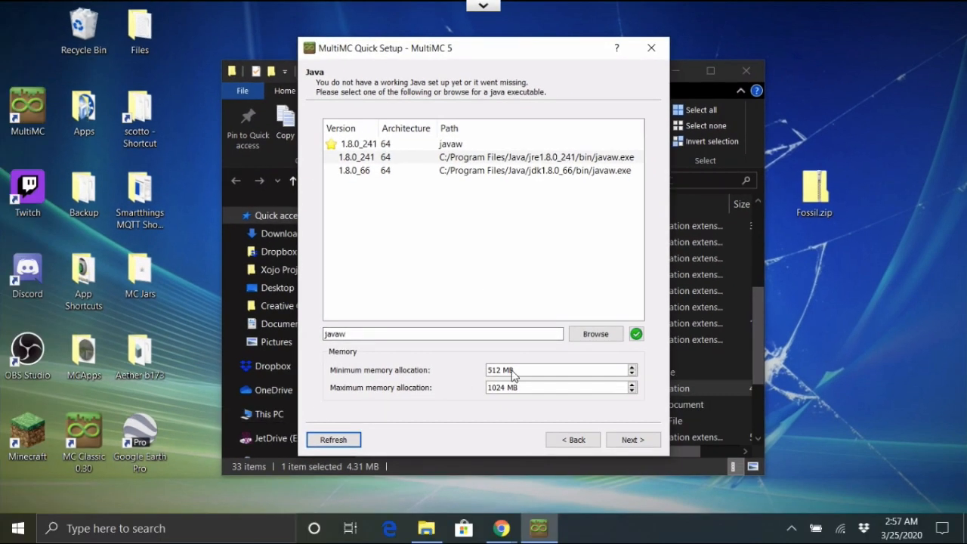
mouse_move(596, 334)
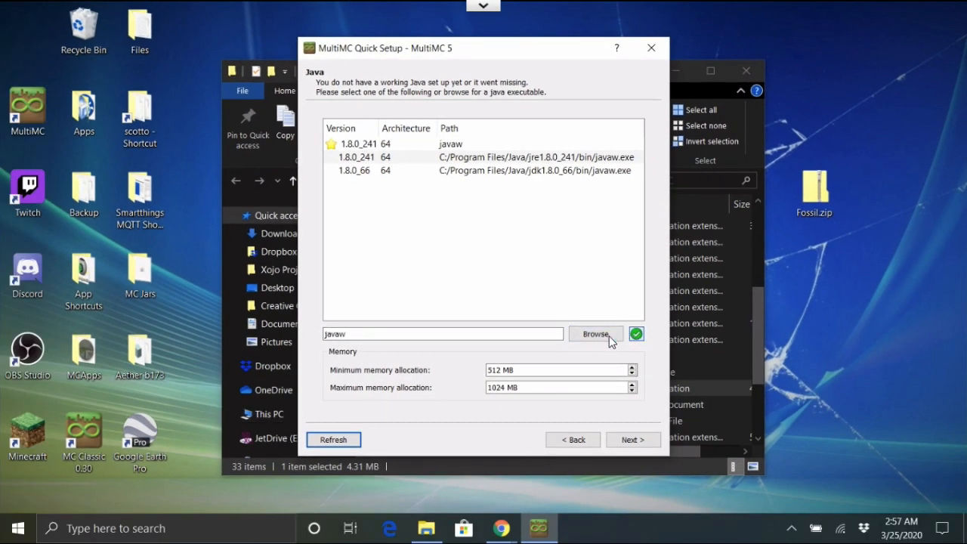
mouse_move(544, 321)
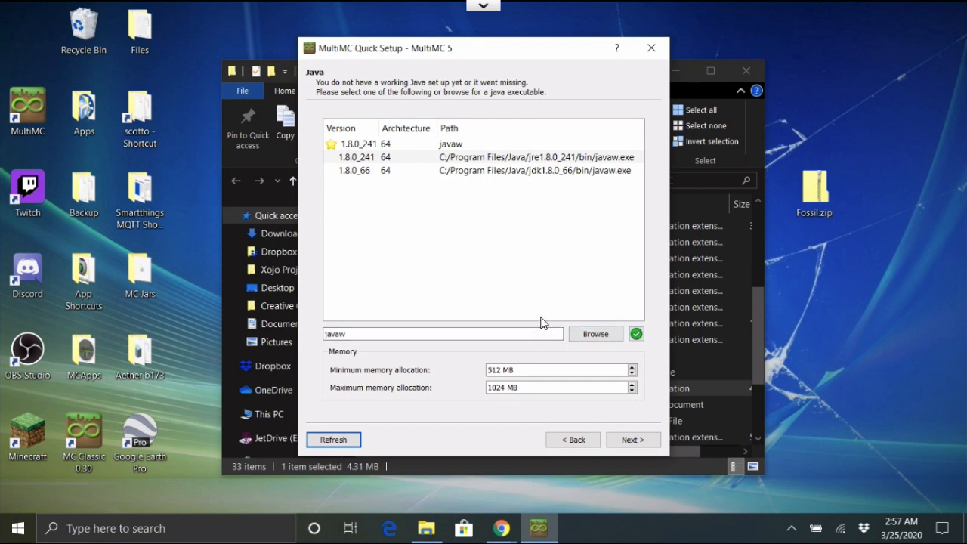
mouse_move(521, 302)
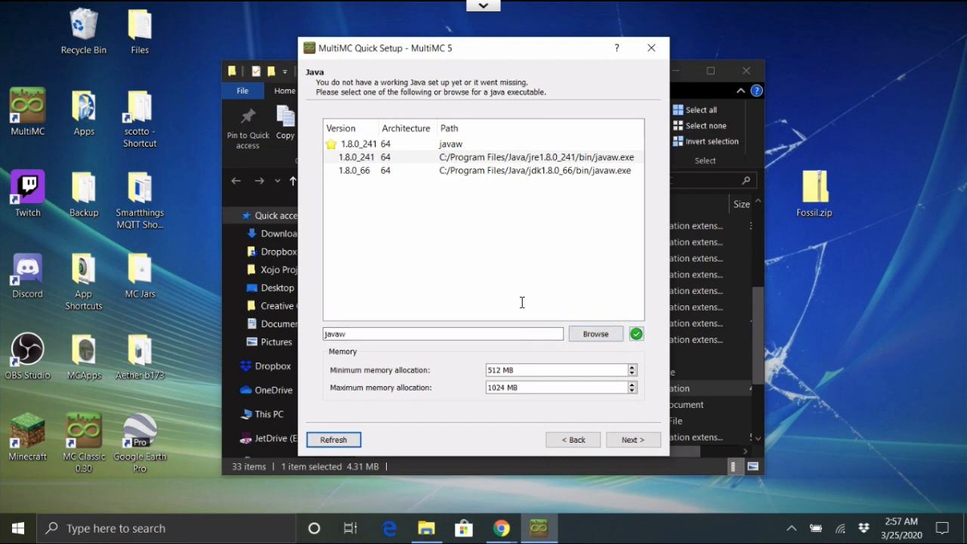
mouse_move(472, 398)
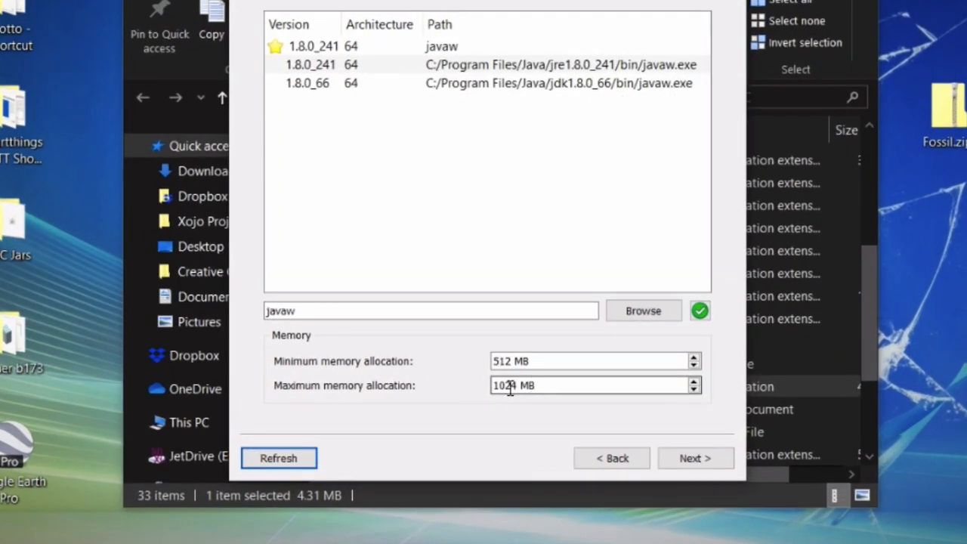
mouse_move(514, 385)
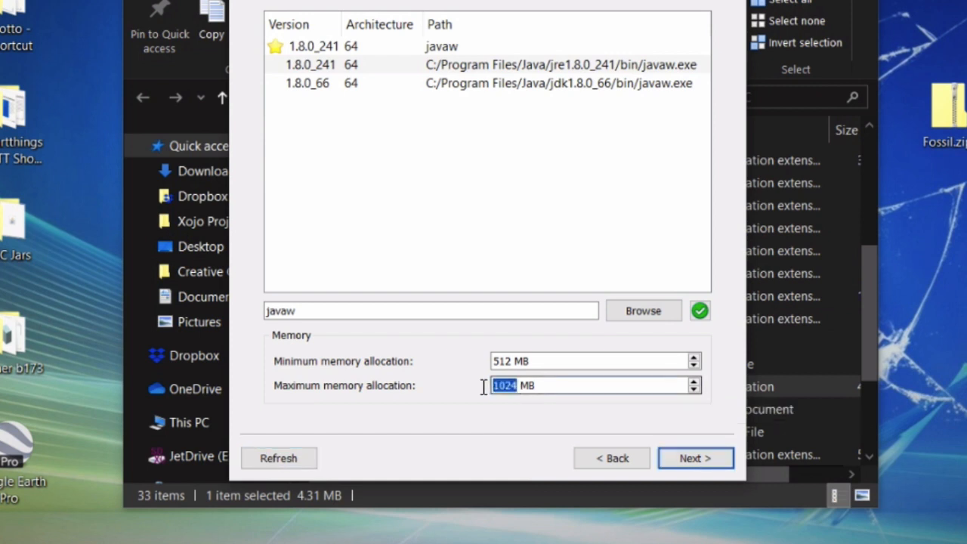
text(2048)
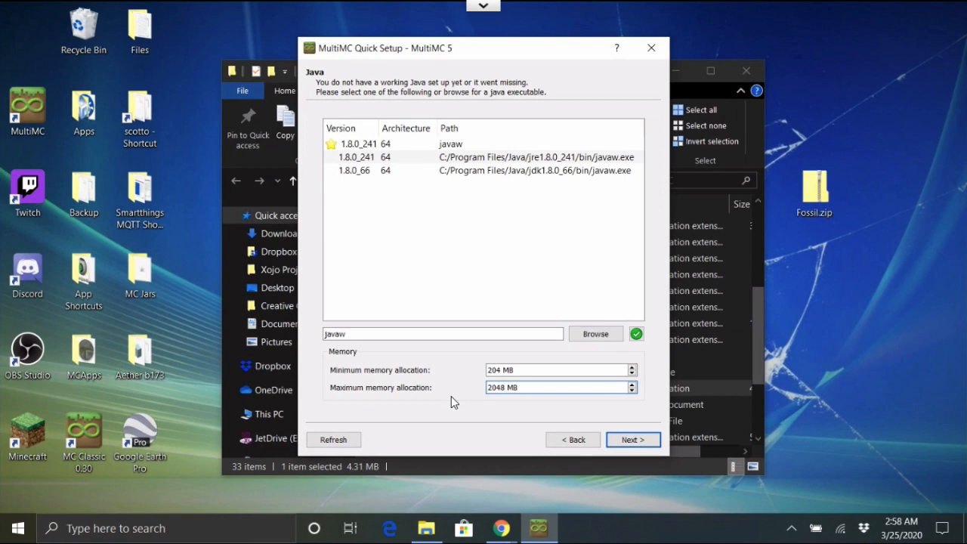
Pass the Analytics page and finish Quick Setup to open the empty main window.
click(632, 439)
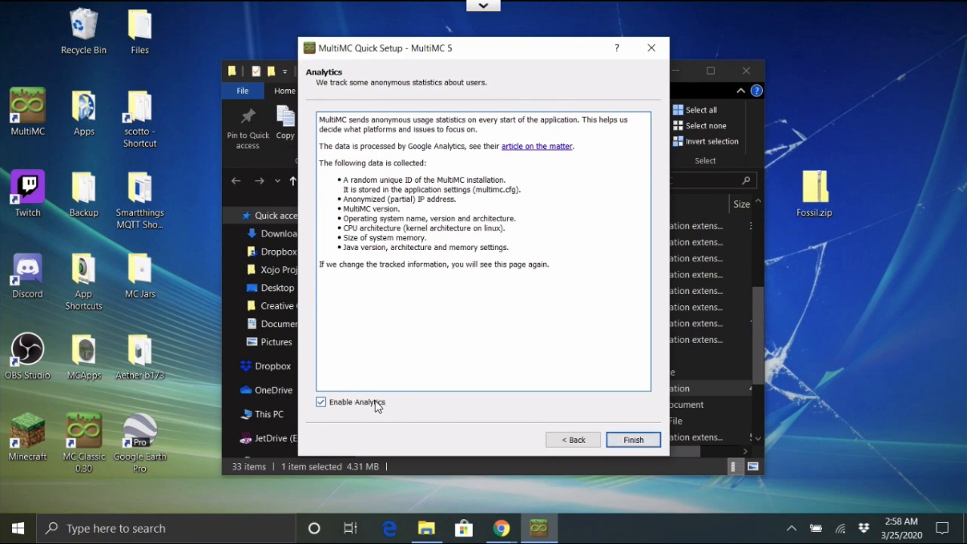
click(633, 440)
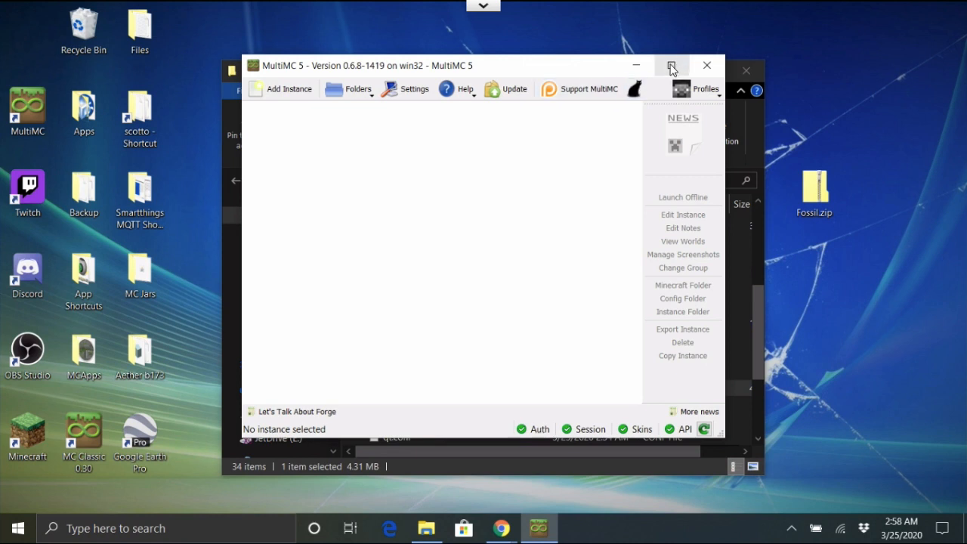
Maximize the window and add a Vanilla Minecraft 1.15.2 instance.
click(671, 66)
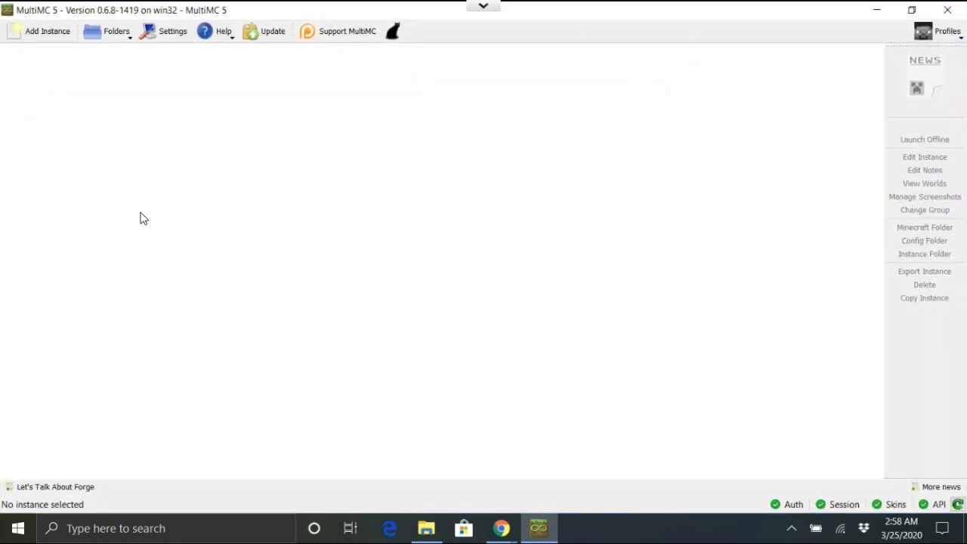
right_click(172, 220)
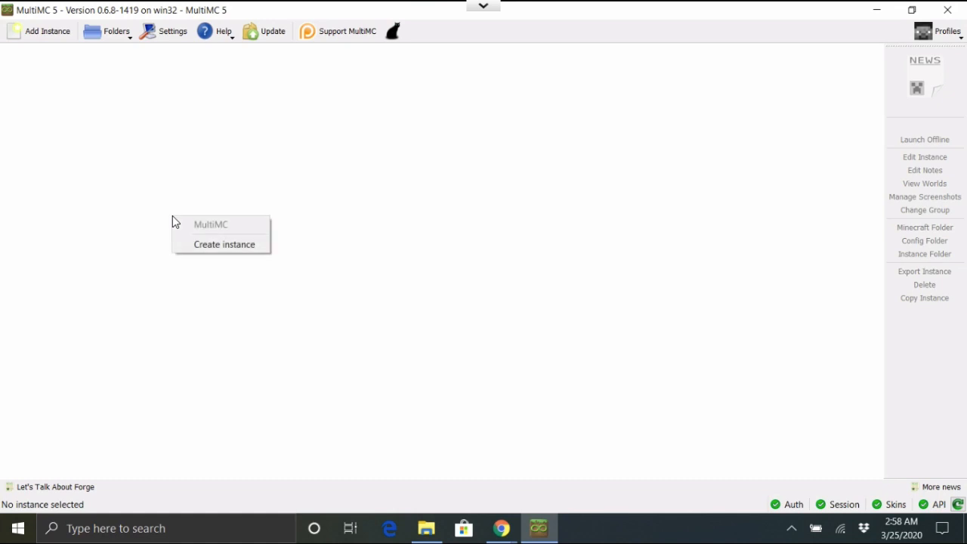
click(53, 54)
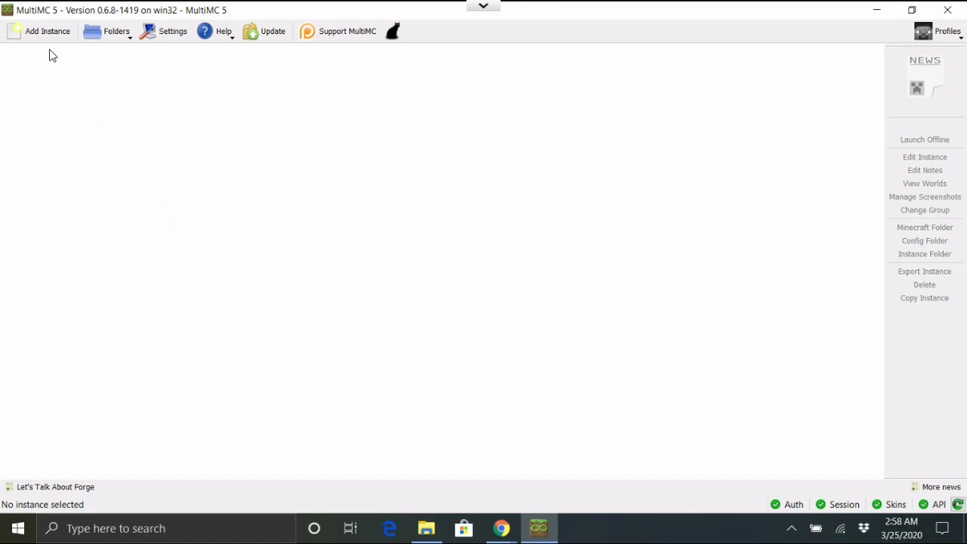
click(47, 31)
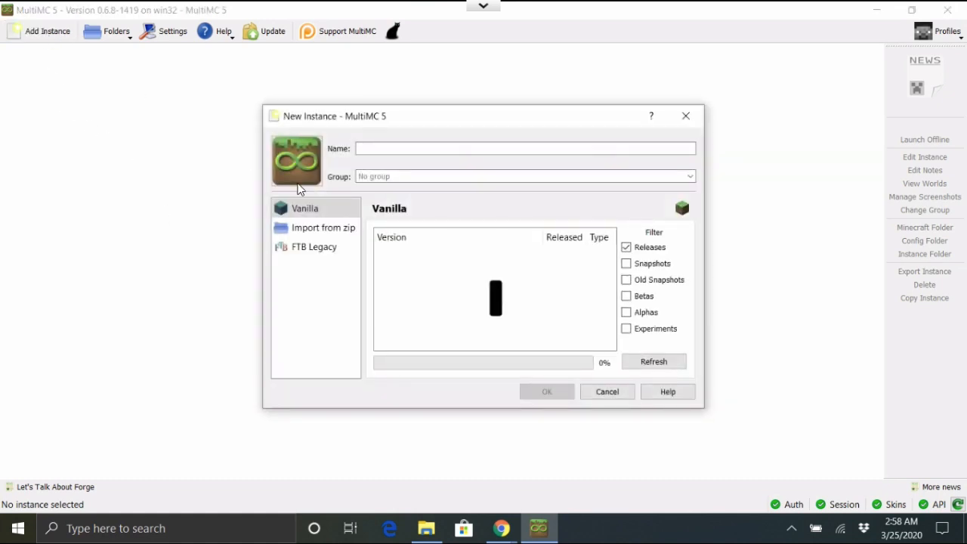
click(402, 253)
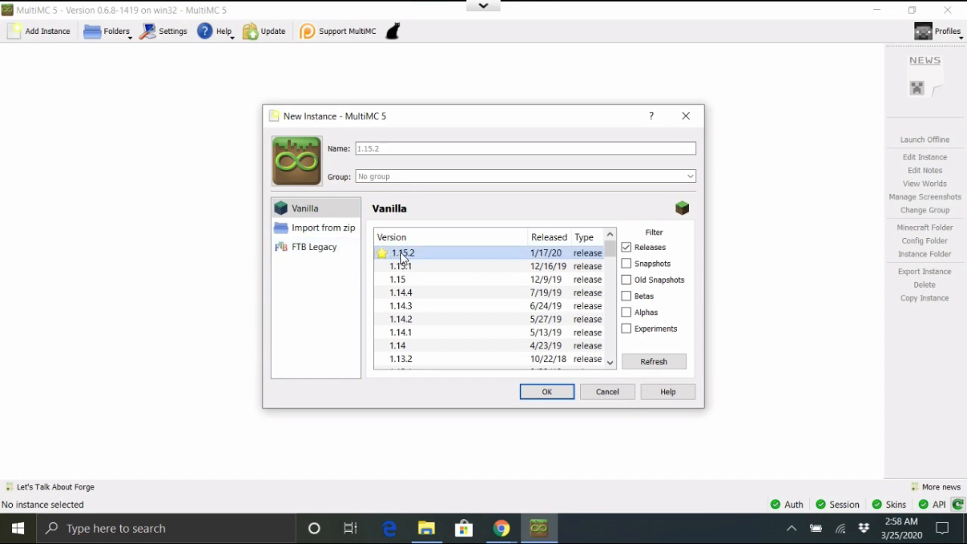
click(547, 391)
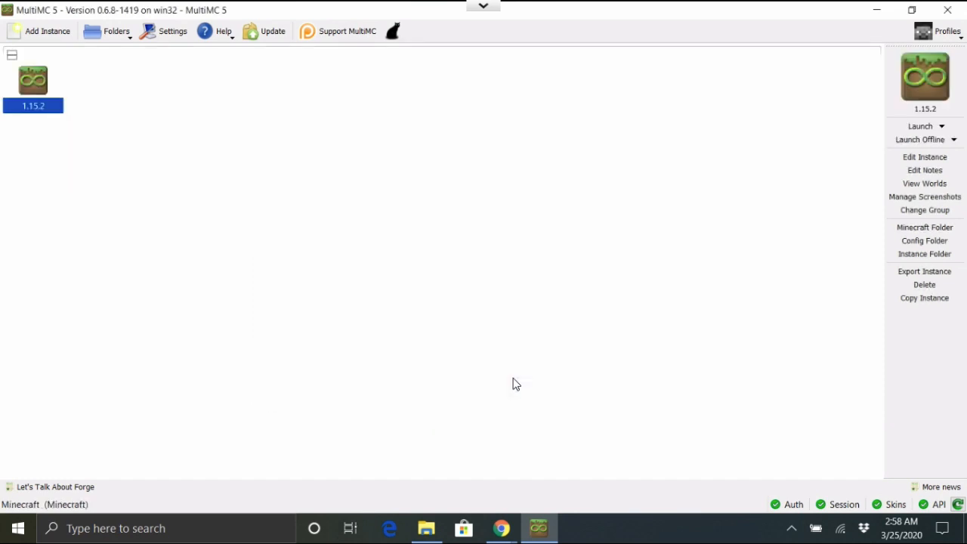
mouse_move(251, 153)
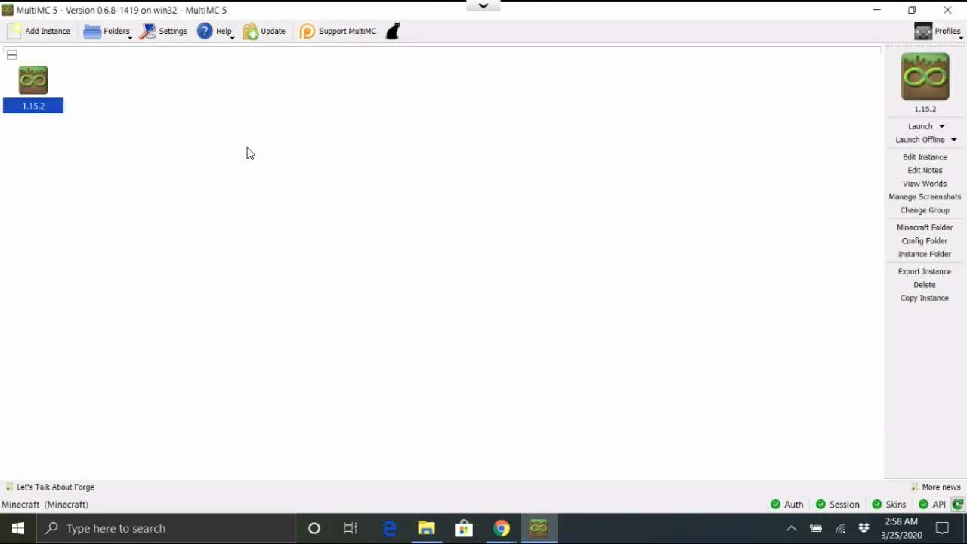
mouse_move(120, 61)
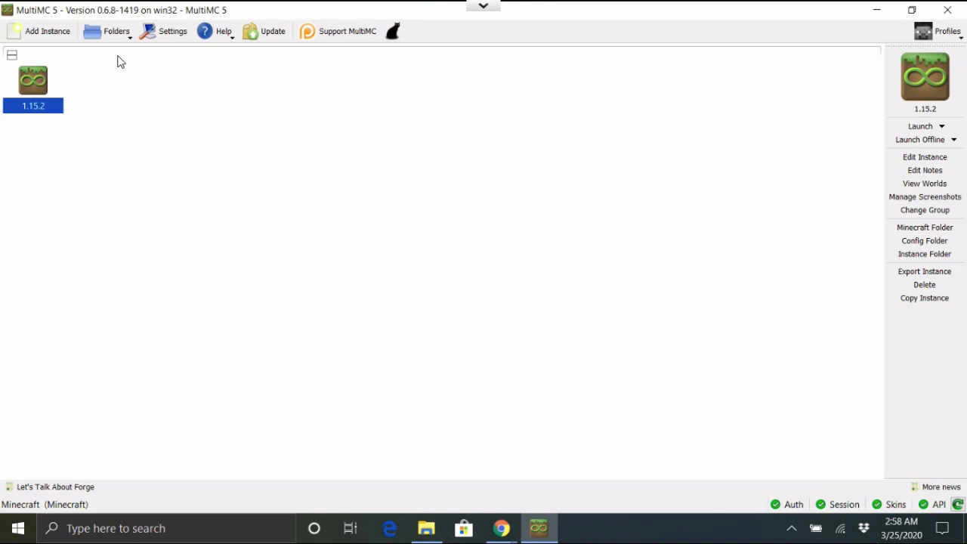
click(172, 31)
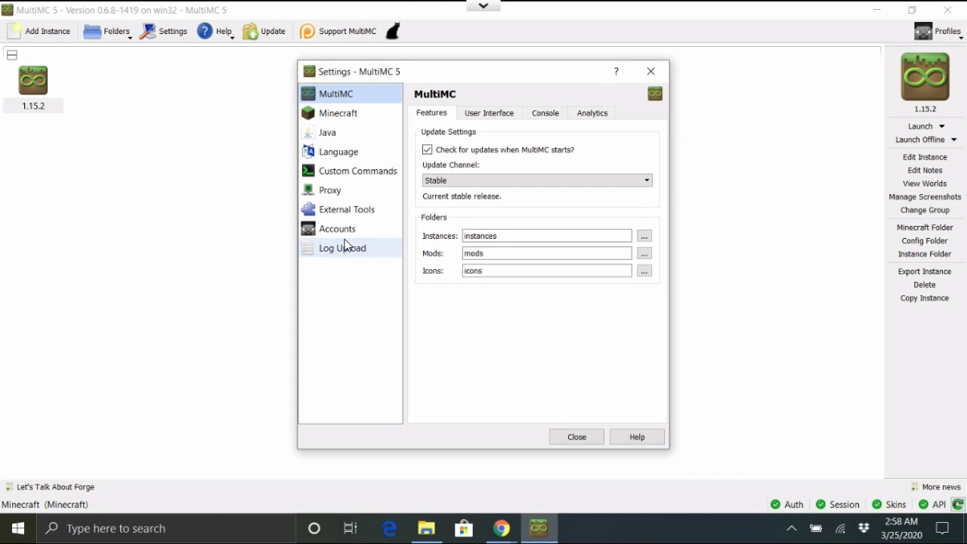
mouse_move(340, 189)
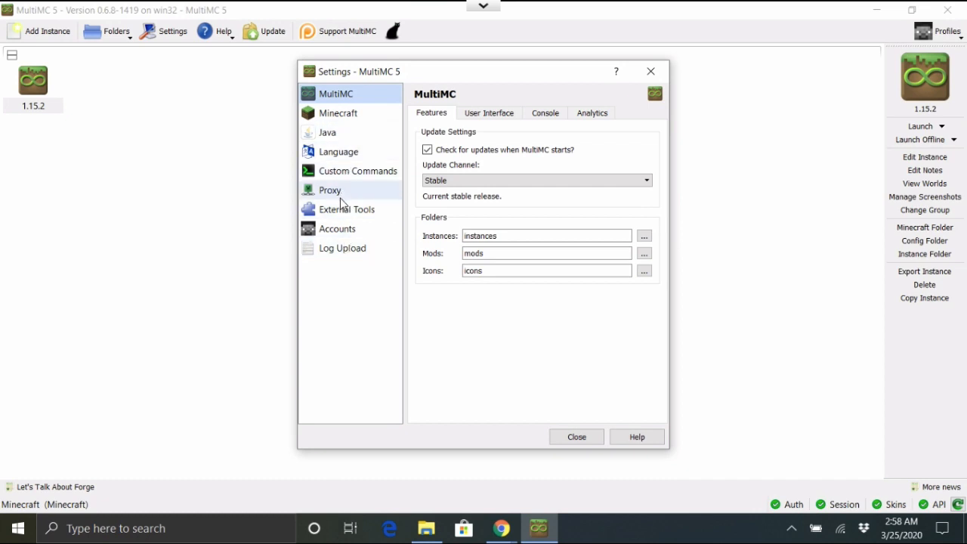
mouse_move(338, 113)
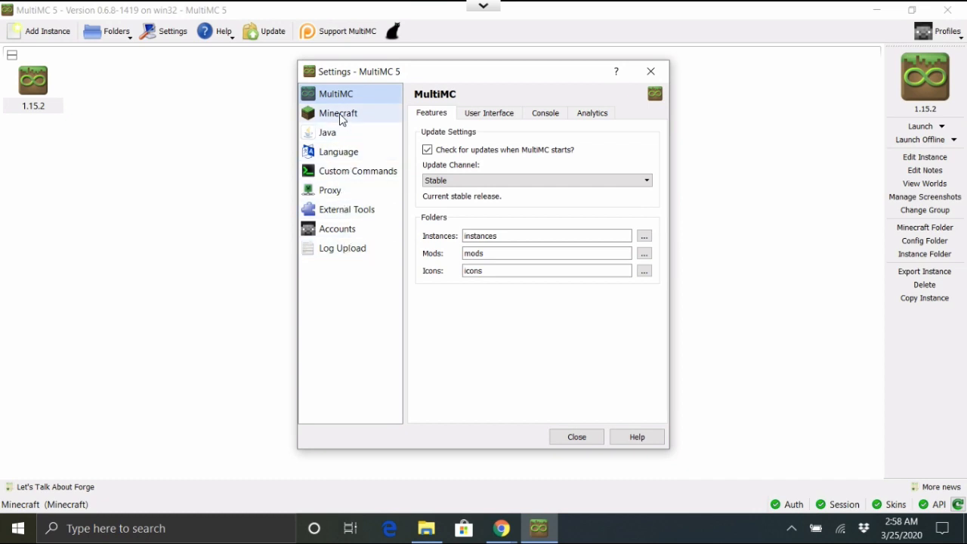
click(337, 113)
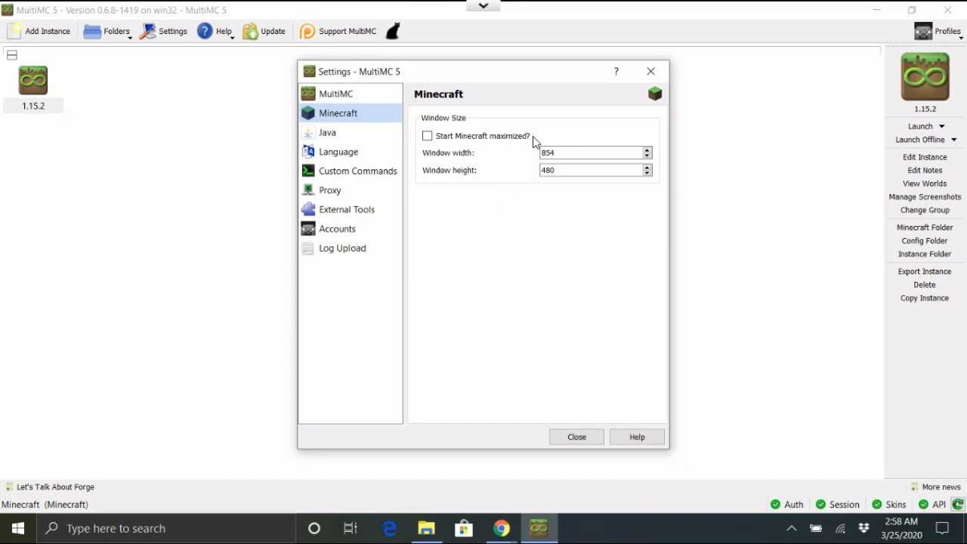
click(335, 93)
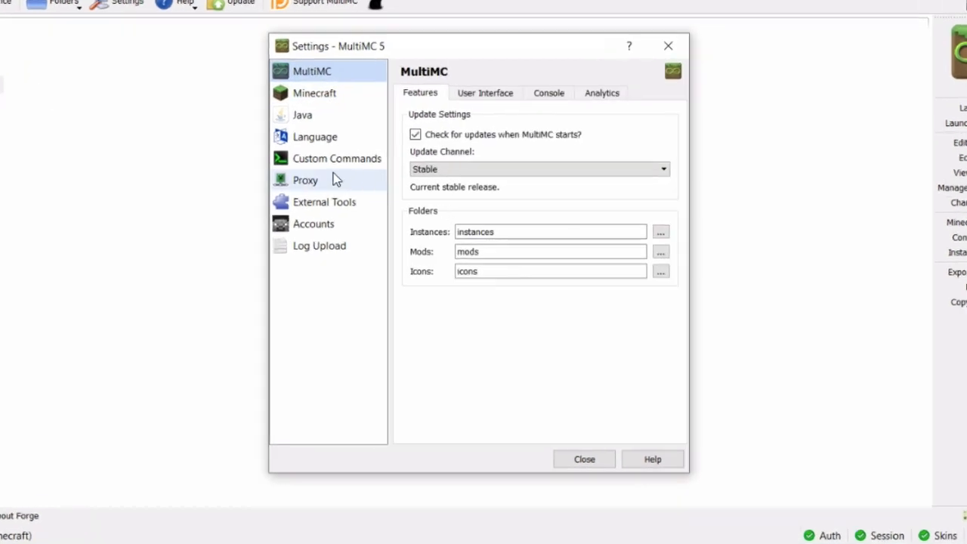
click(302, 115)
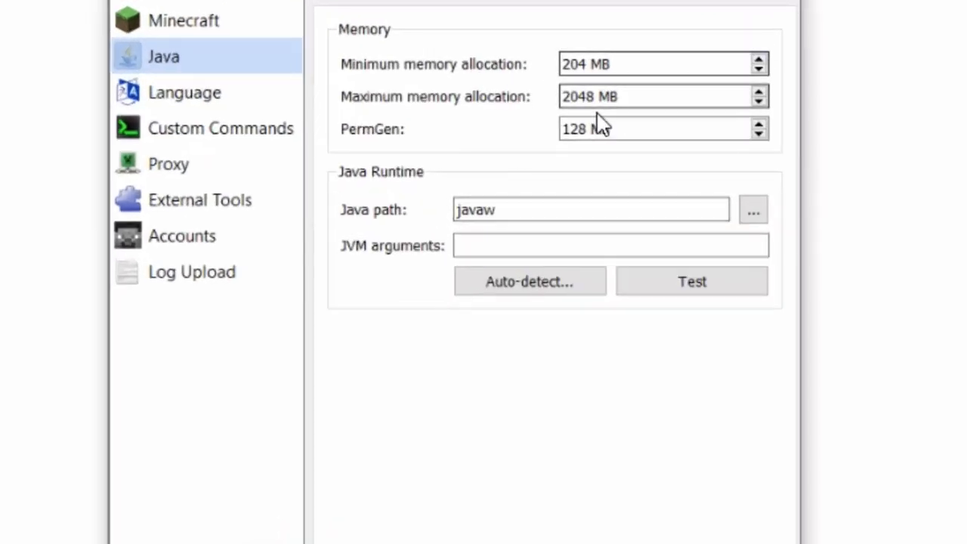
click(642, 65)
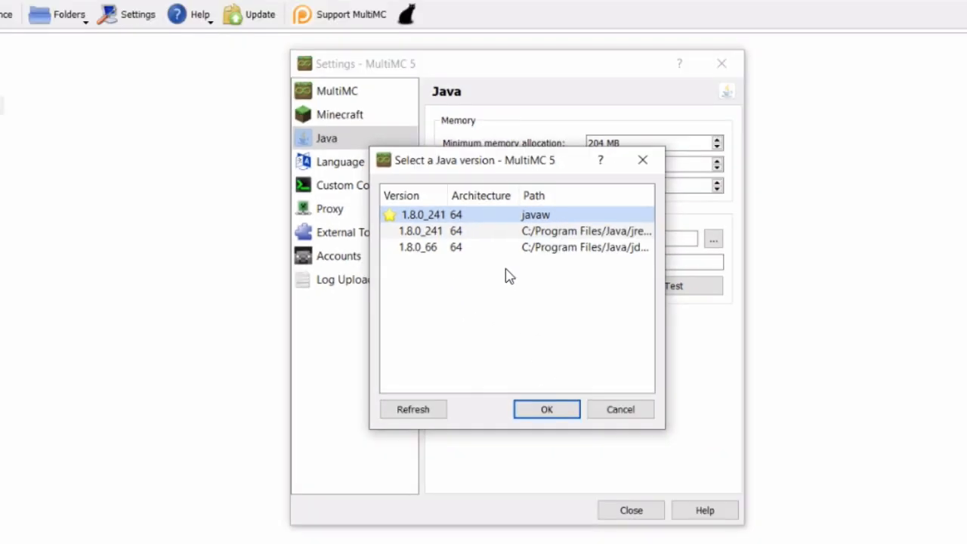
click(547, 409)
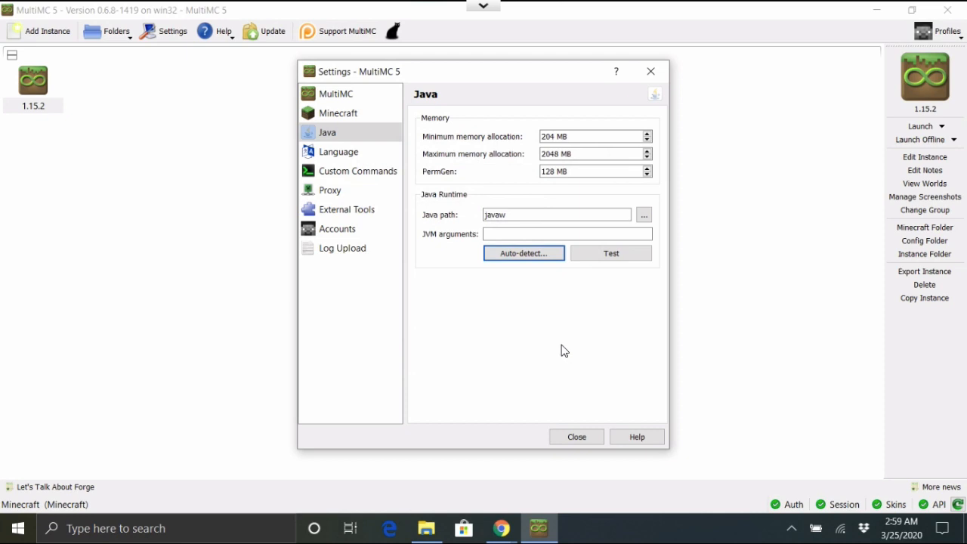
mouse_move(507, 335)
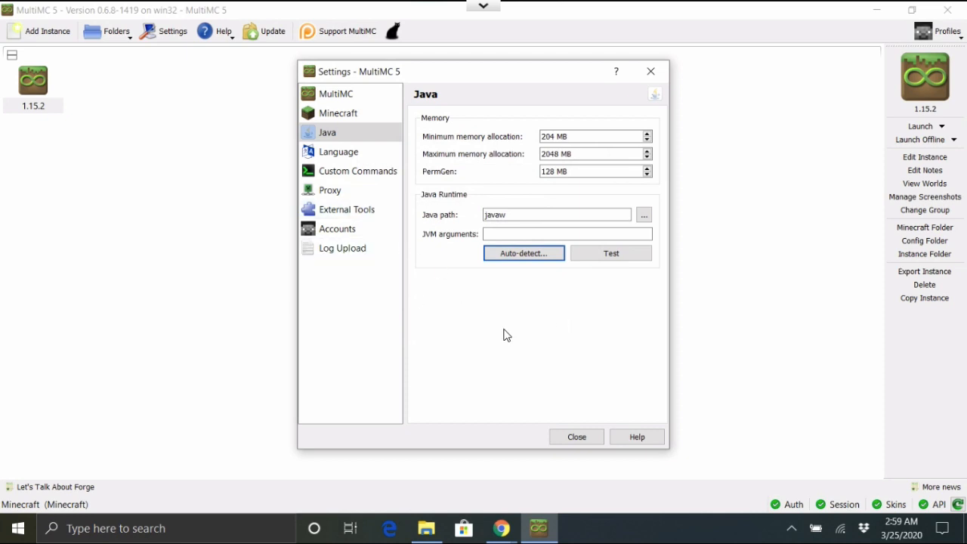
mouse_move(628, 357)
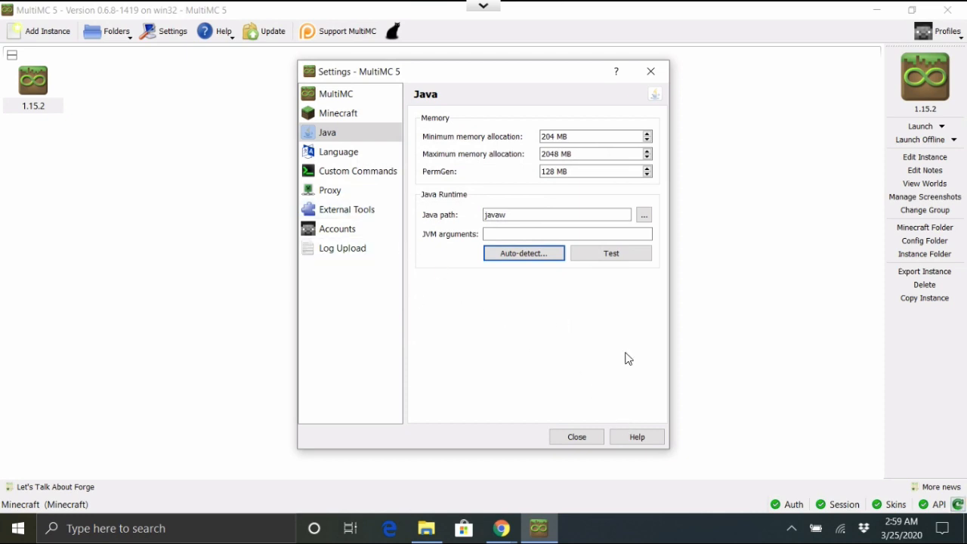
mouse_move(652, 72)
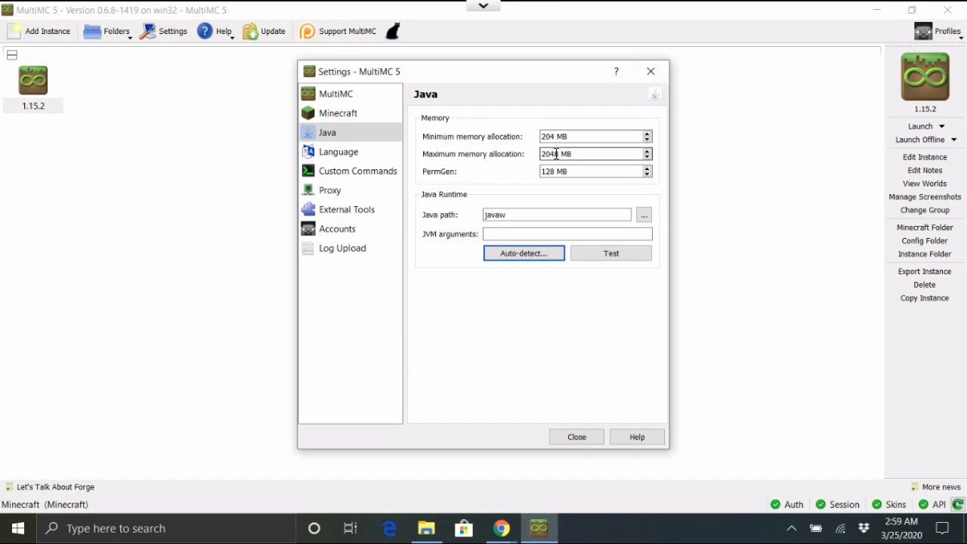
mouse_move(593, 153)
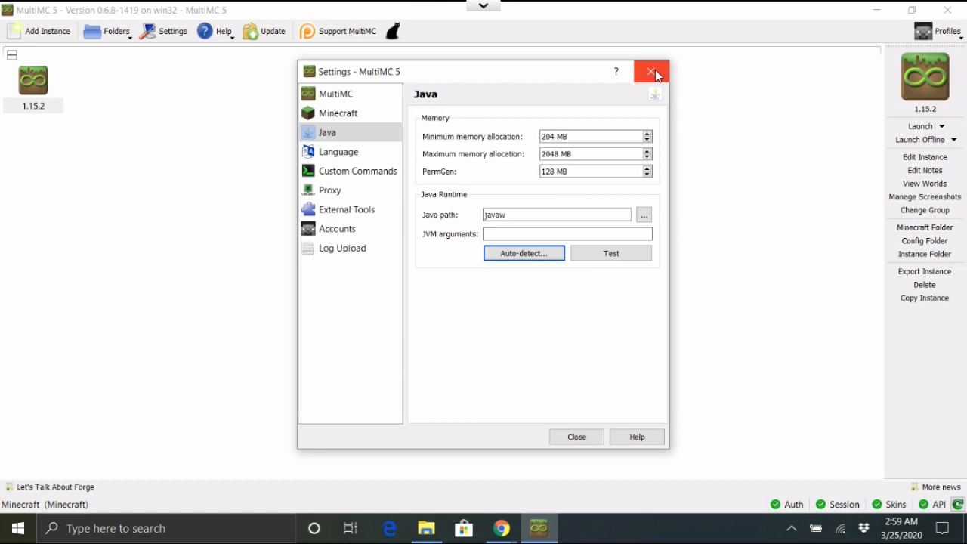
click(650, 71)
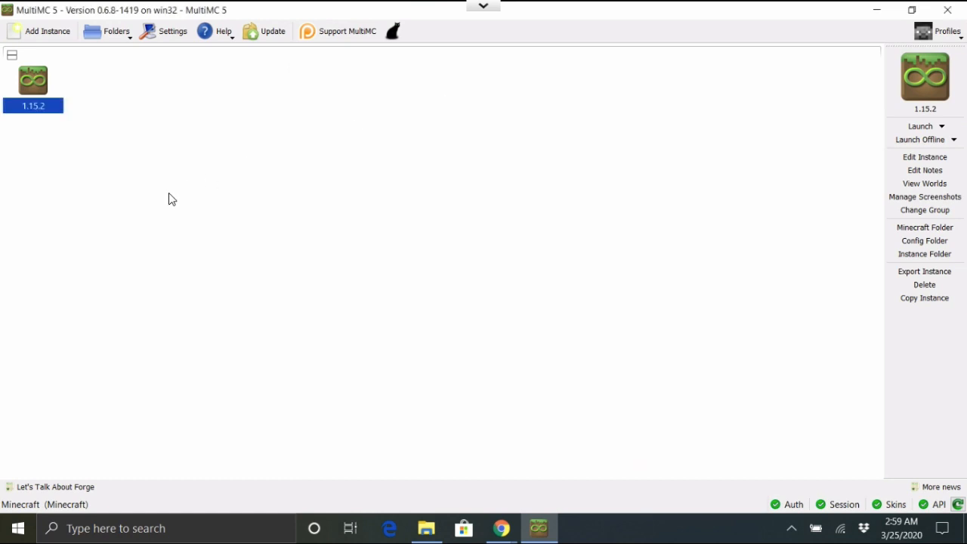
mouse_move(139, 178)
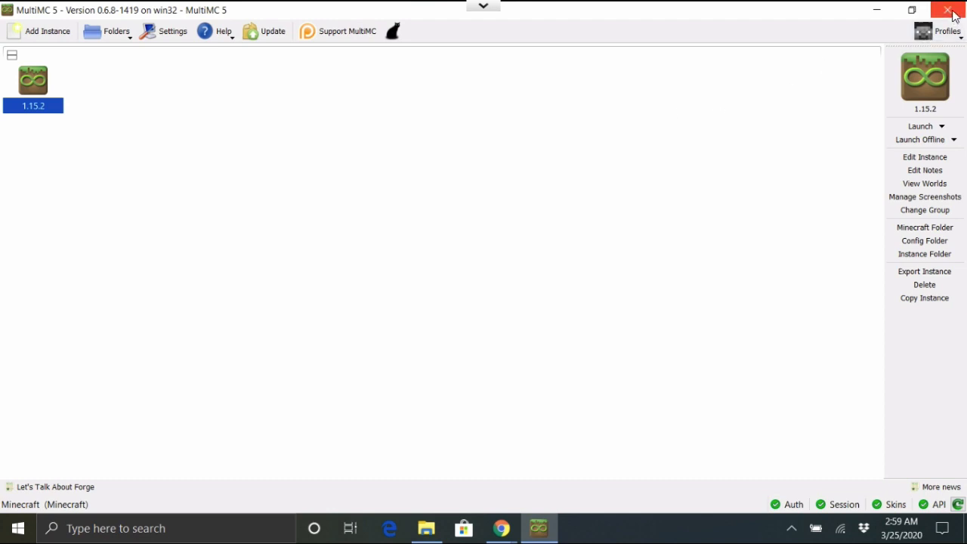
mouse_move(616, 190)
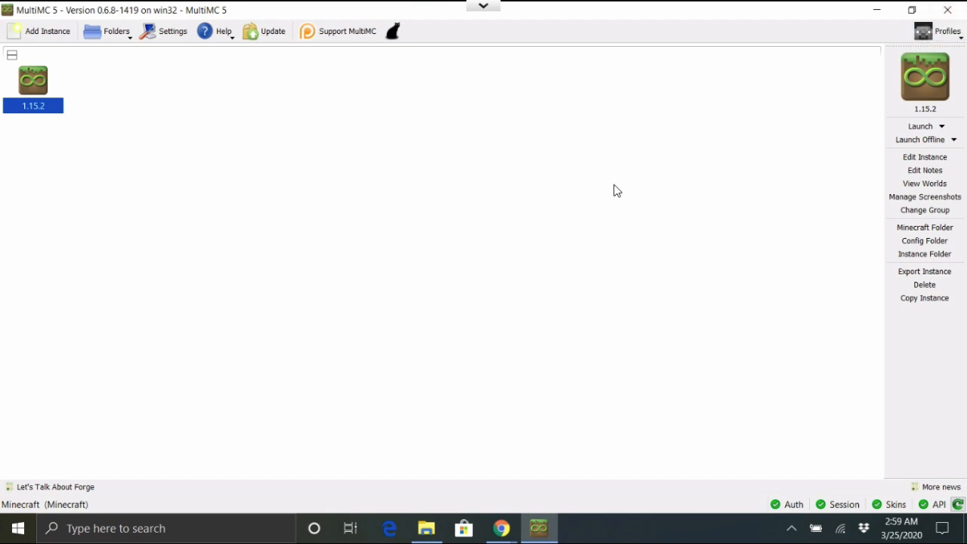